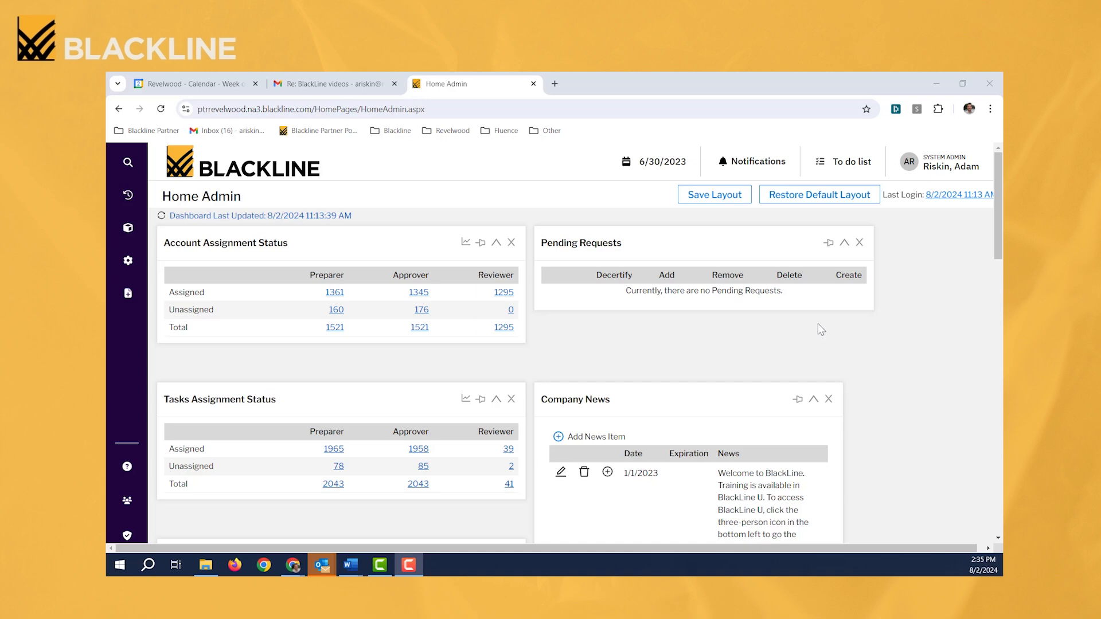
mouse_move(127, 226)
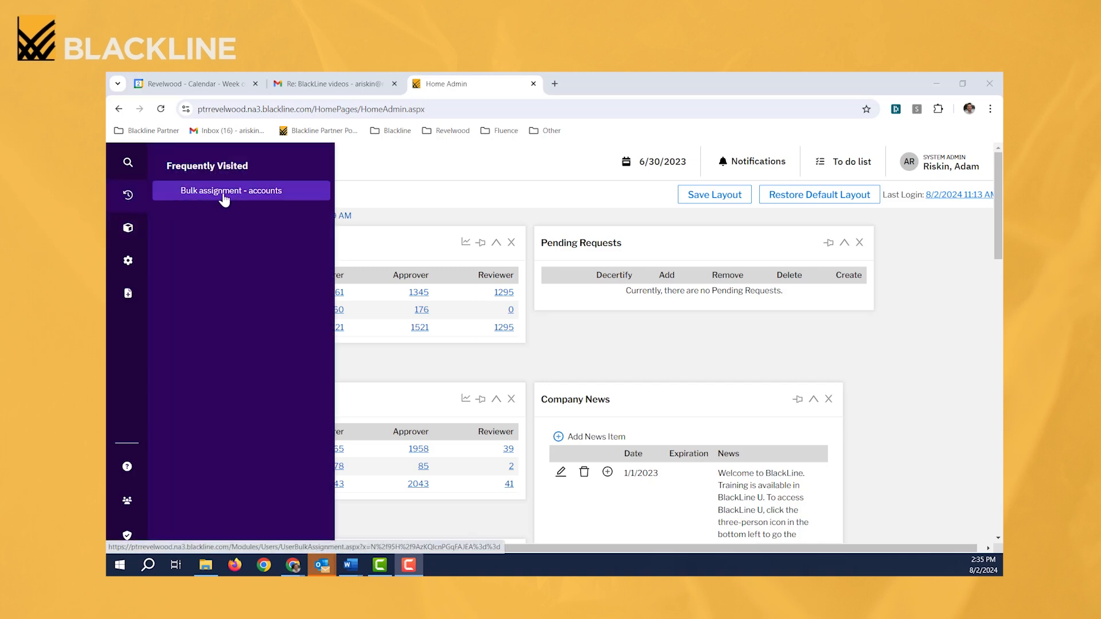
Go to the Bulk Assignment - Accounts page from the recently visited pages
click(232, 190)
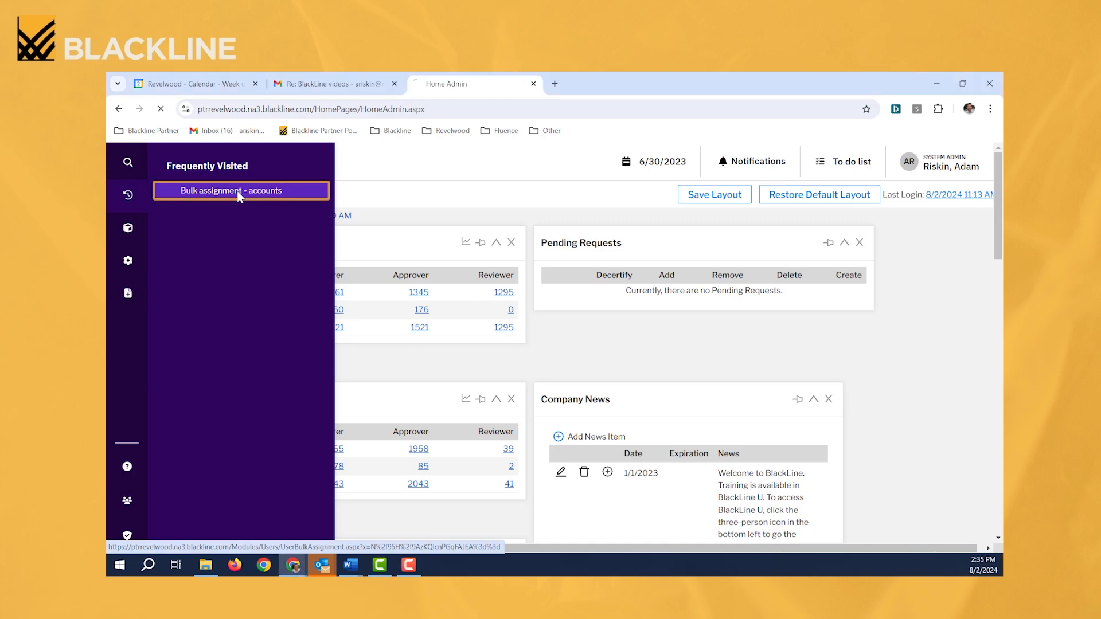
Load the Bulk Assignment - Accounts page with Preparer as role and set
click(235, 191)
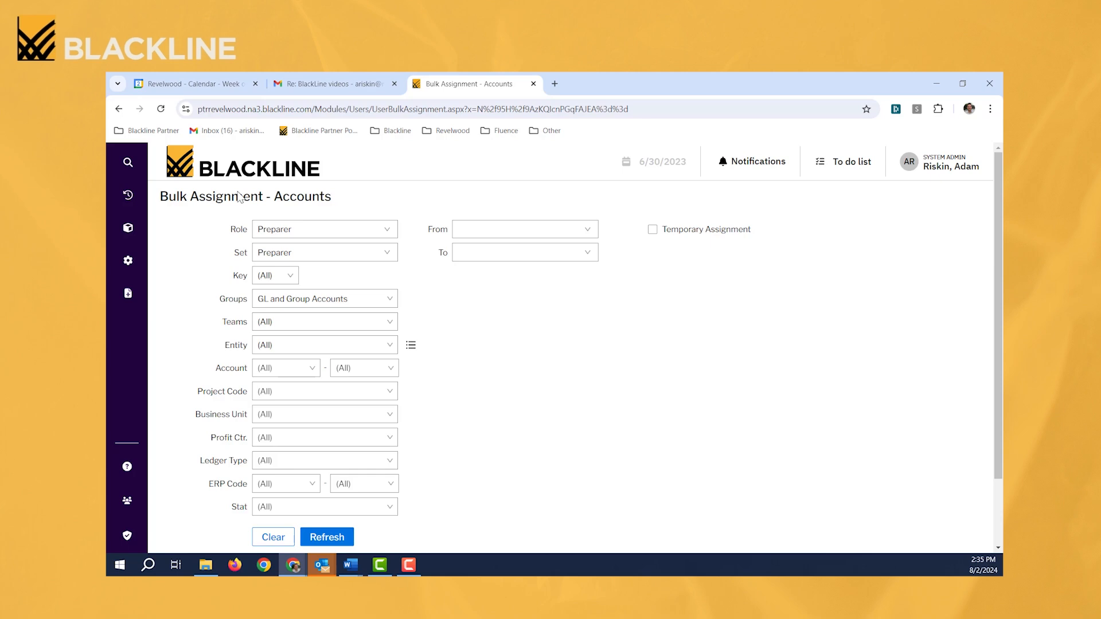
mouse_move(292, 185)
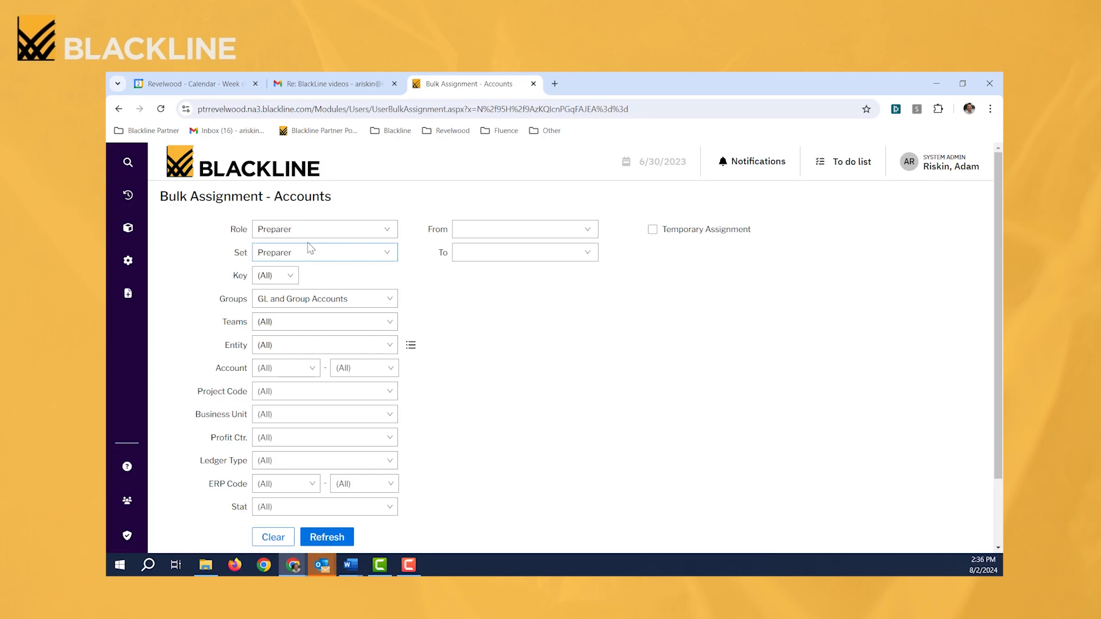
mouse_move(305, 242)
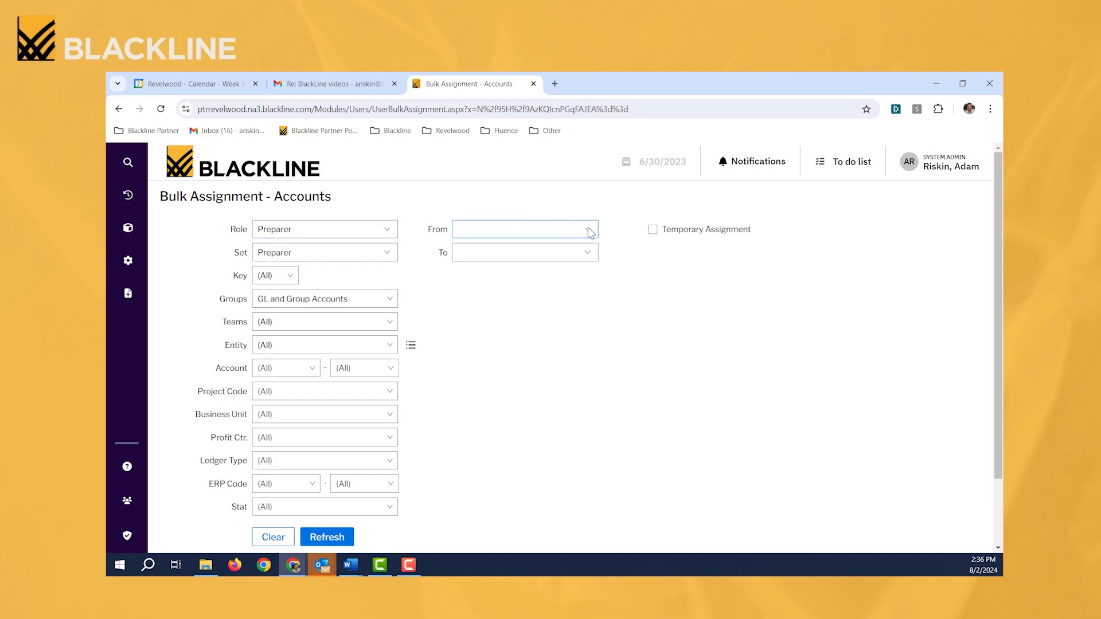
click(524, 229)
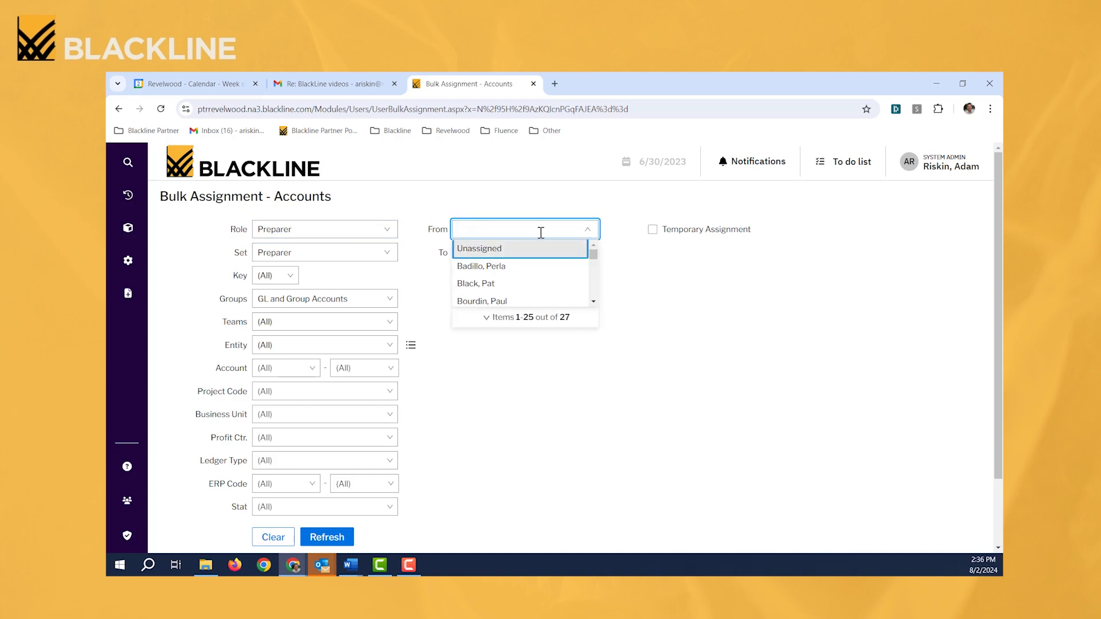
text(kim)
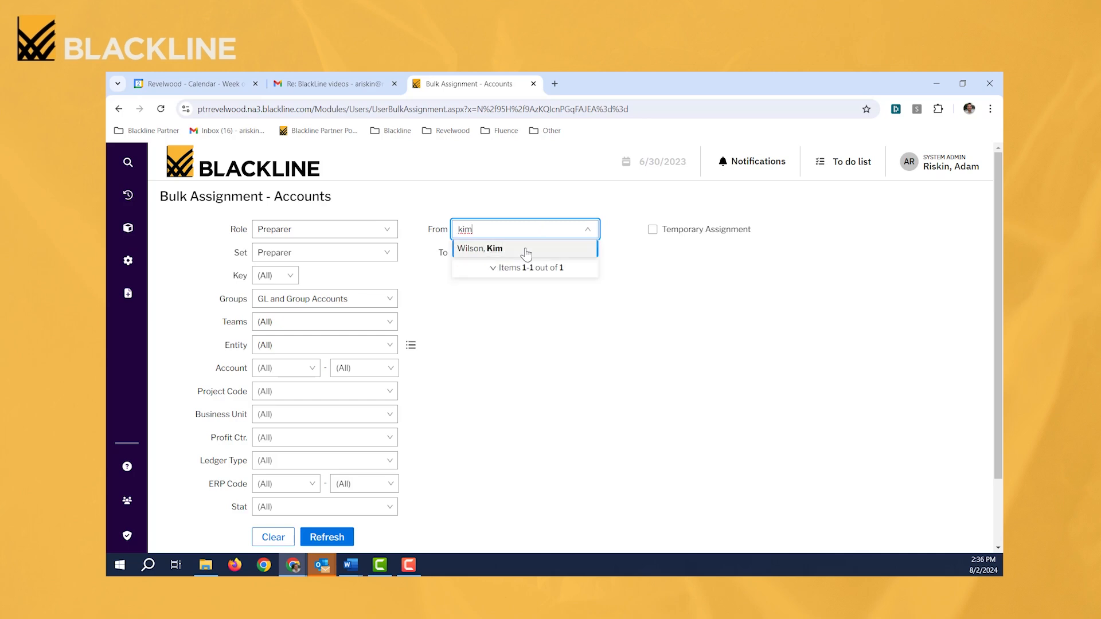
click(479, 248)
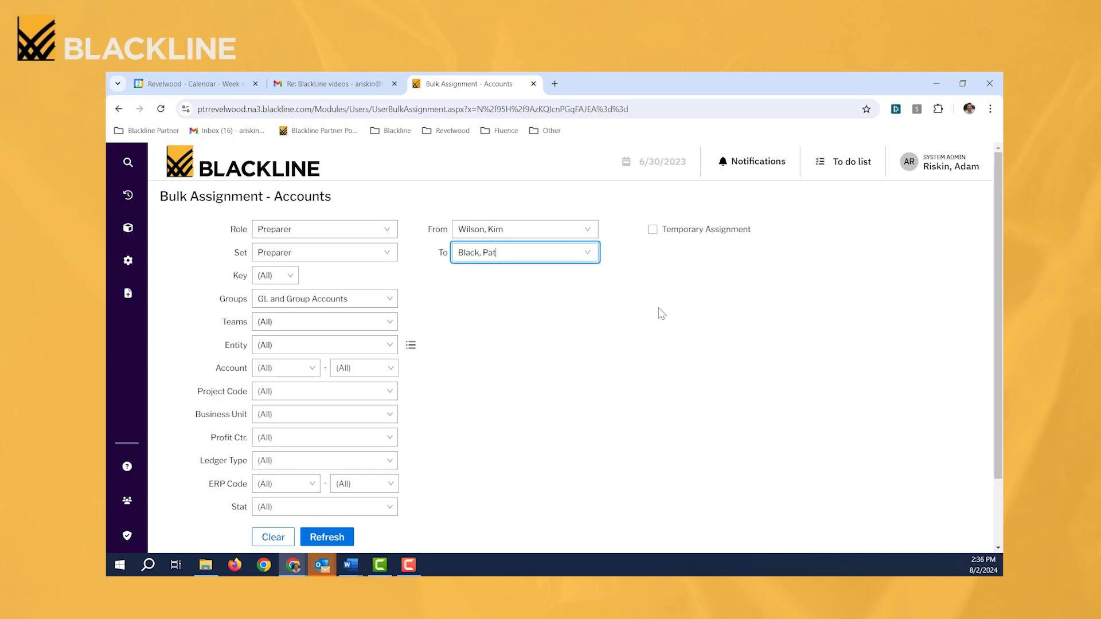
mouse_move(558, 338)
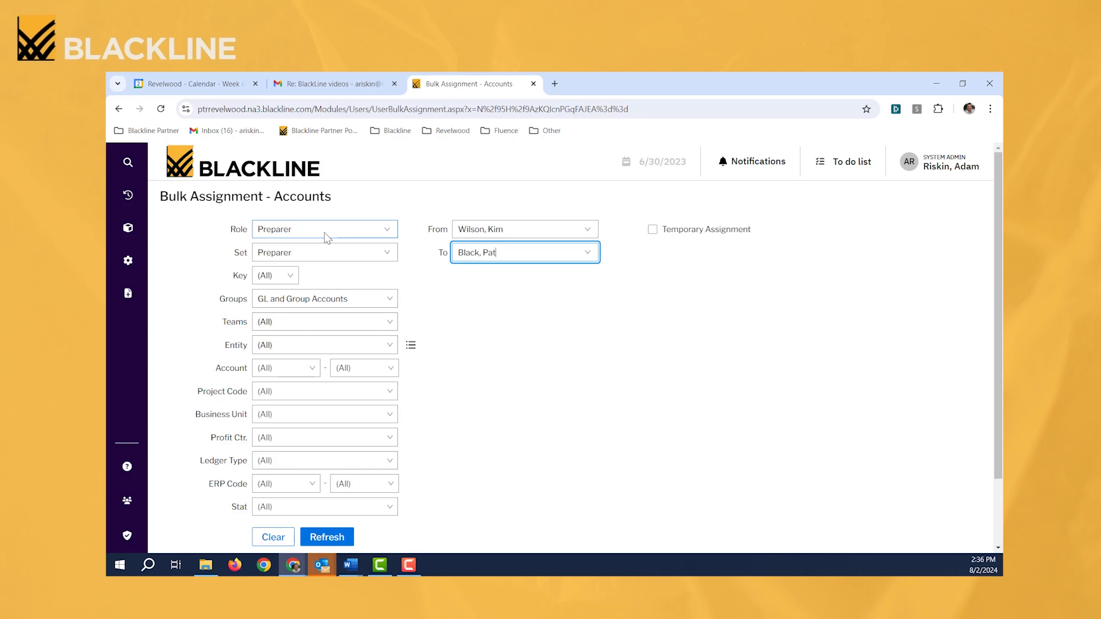
mouse_move(541, 341)
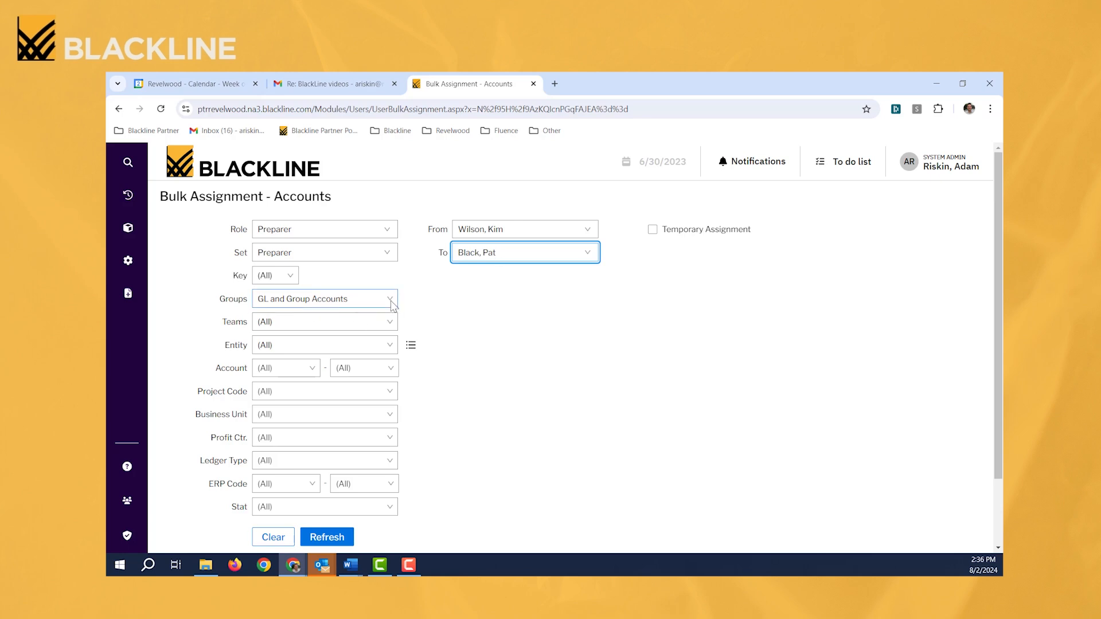
mouse_move(312, 310)
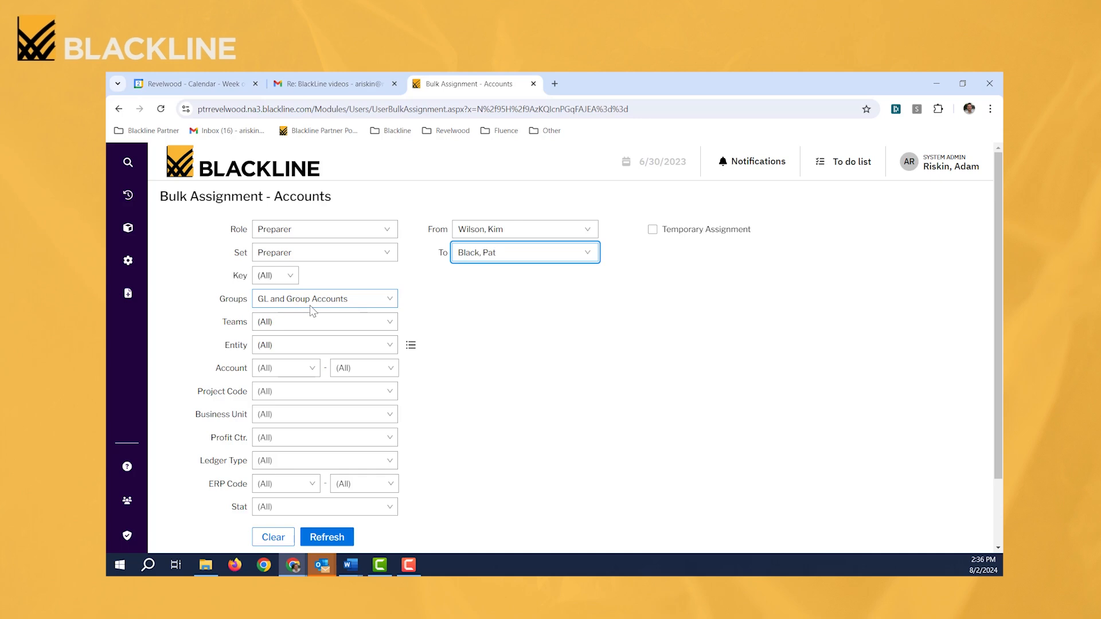
mouse_move(392, 308)
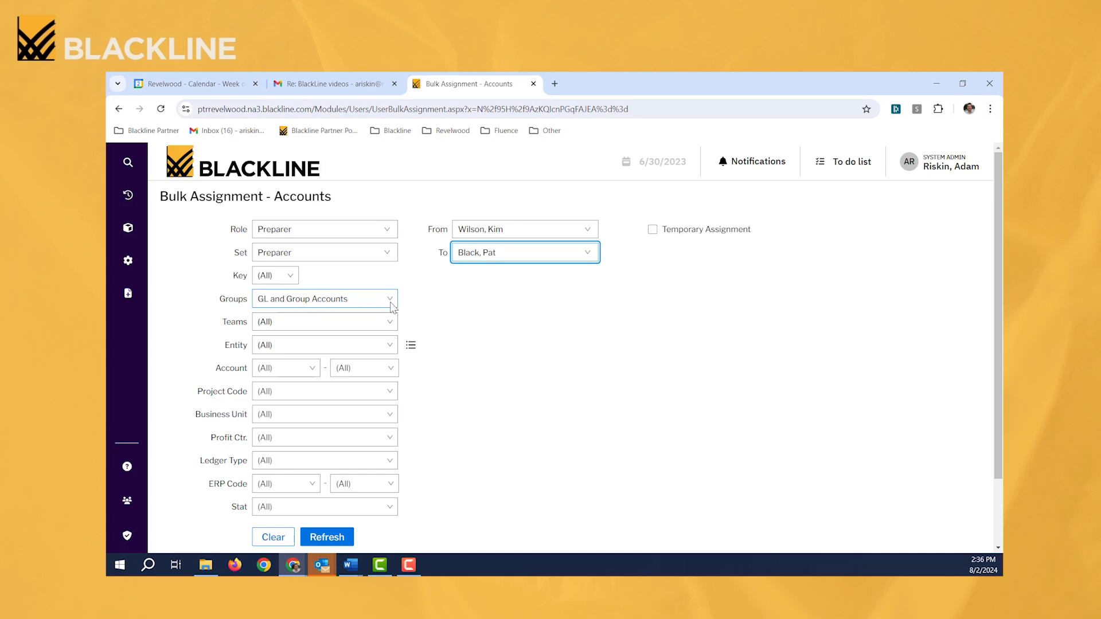
click(524, 252)
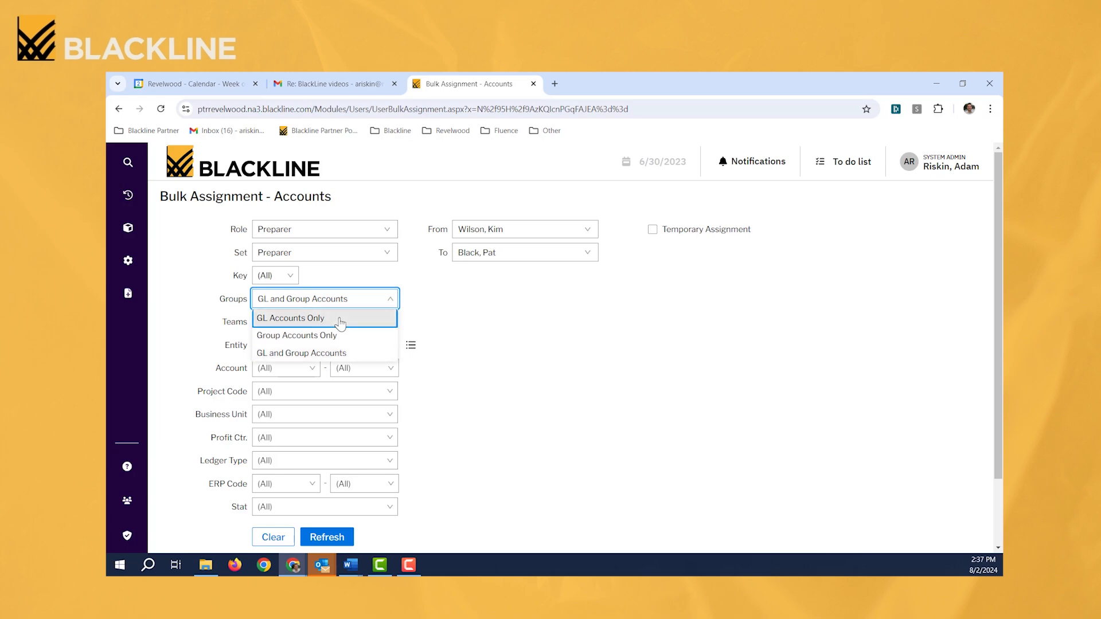
click(290, 318)
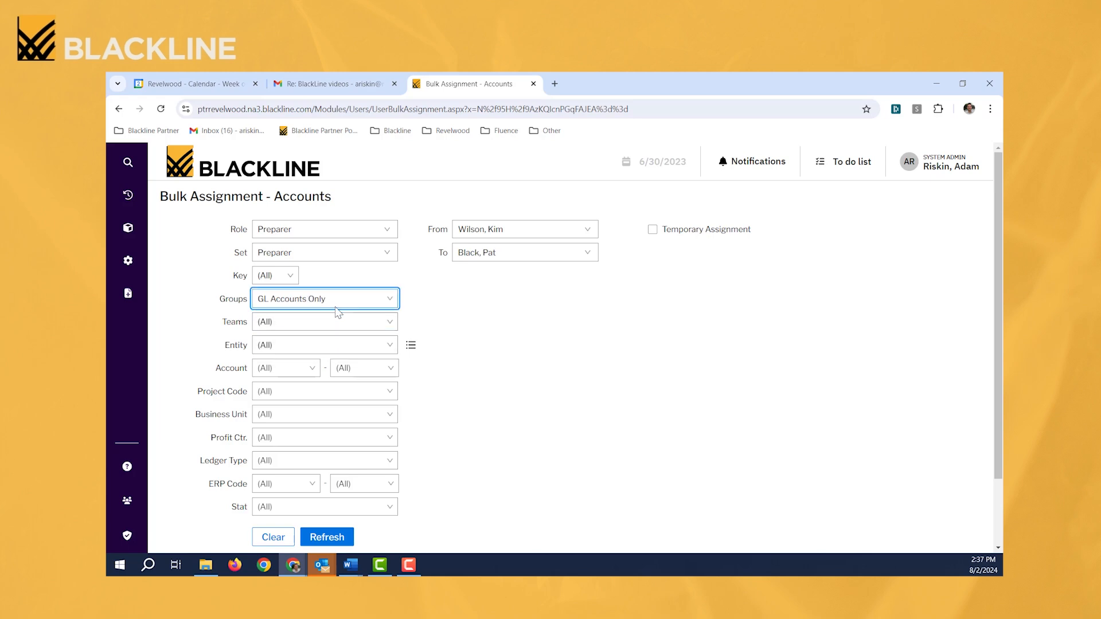
mouse_move(340, 312)
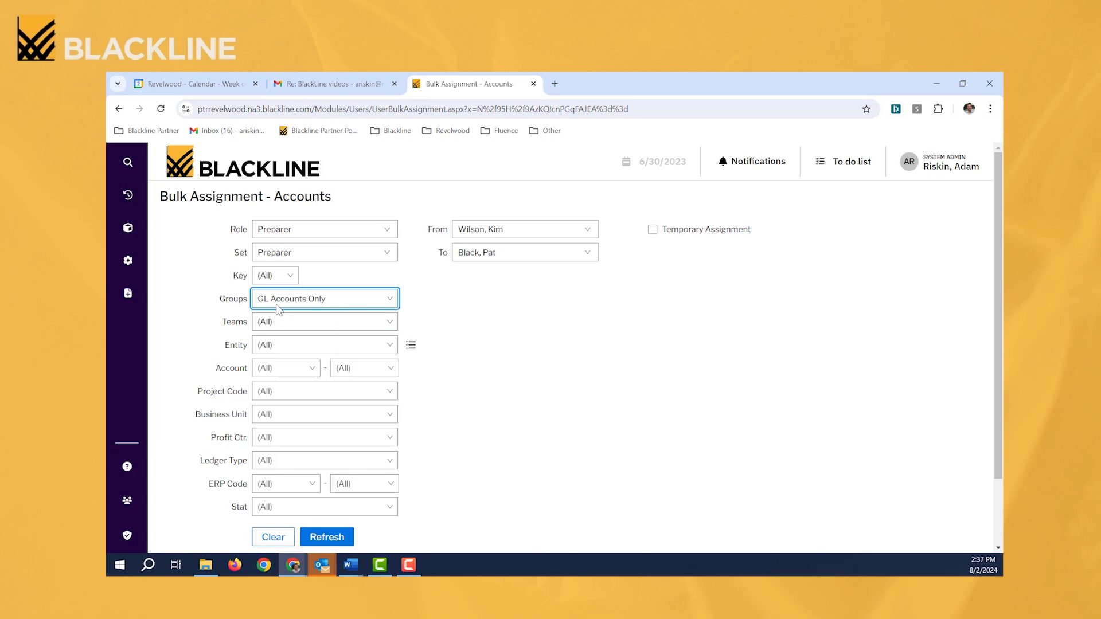
mouse_move(350, 305)
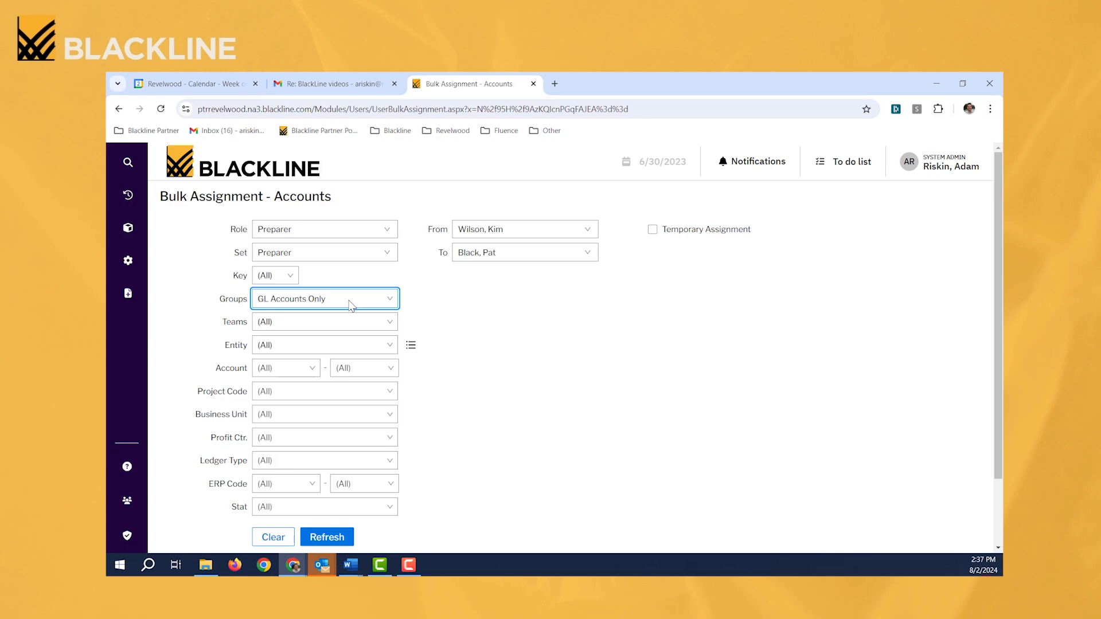
click(324, 298)
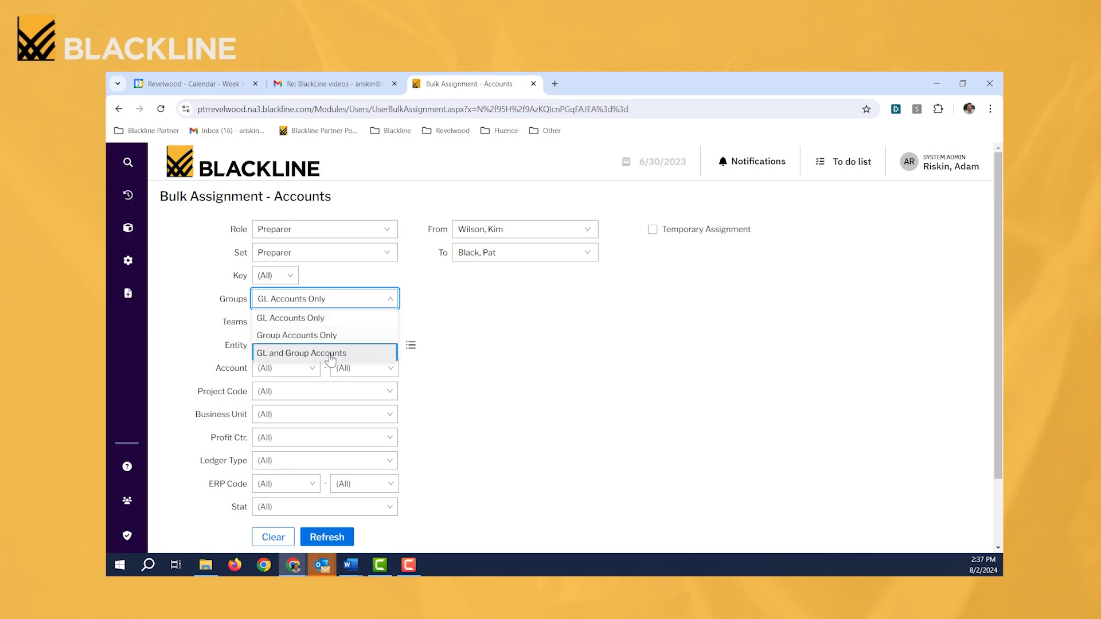
click(302, 352)
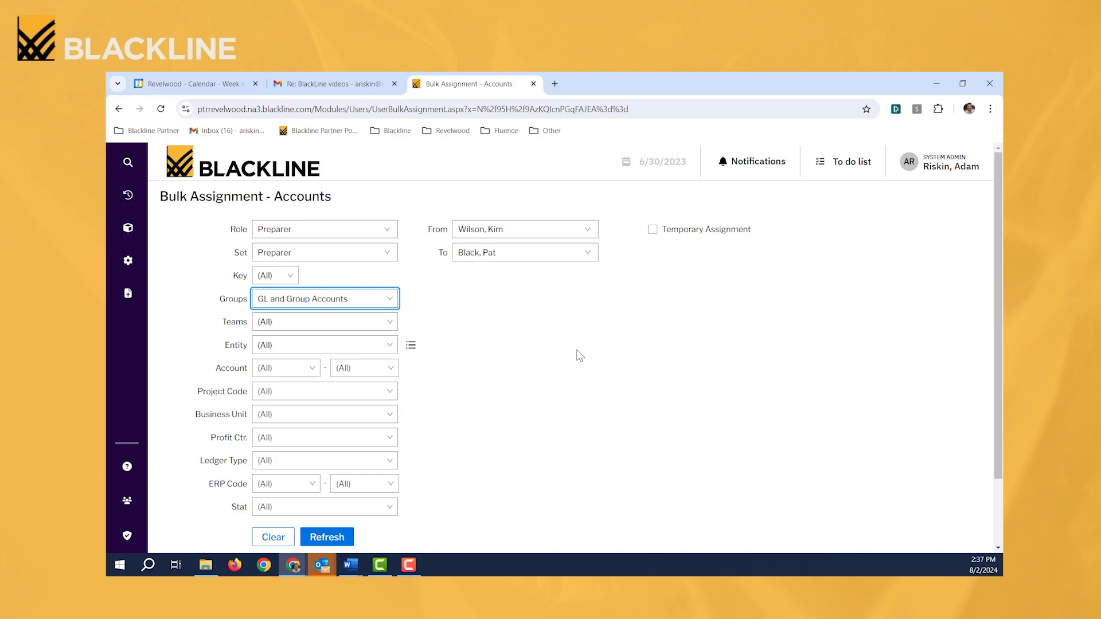
scroll(down, 3)
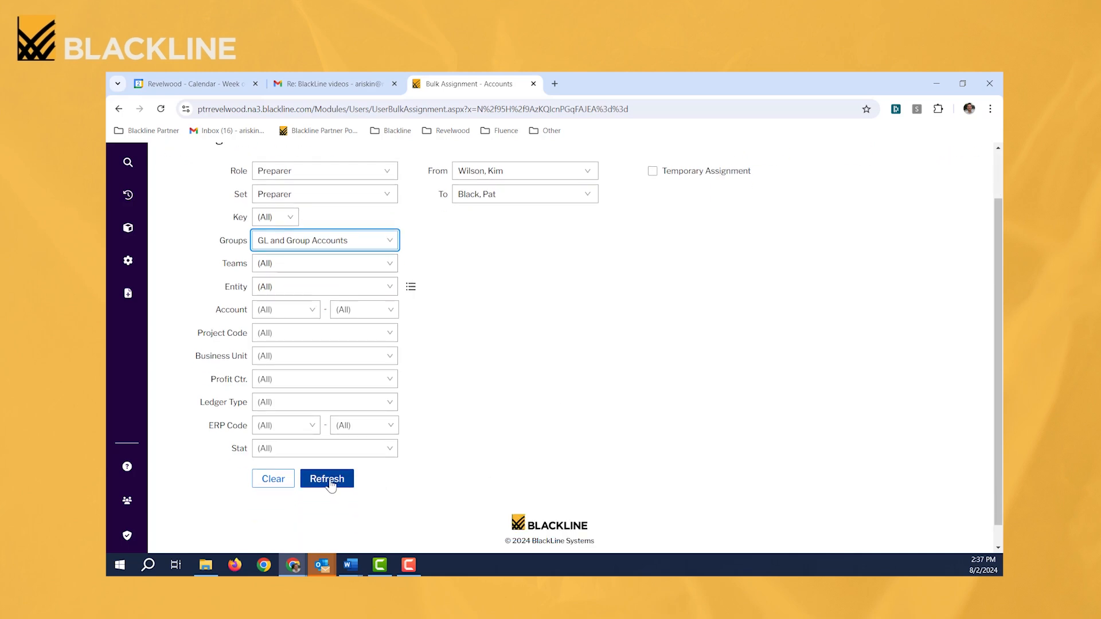
click(326, 478)
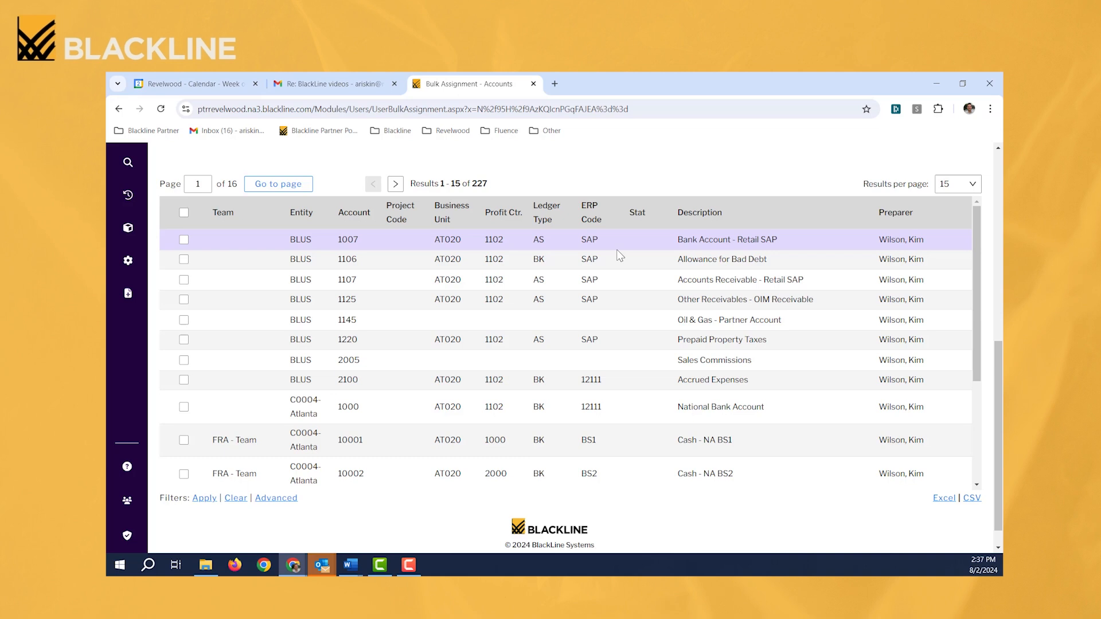
click(276, 498)
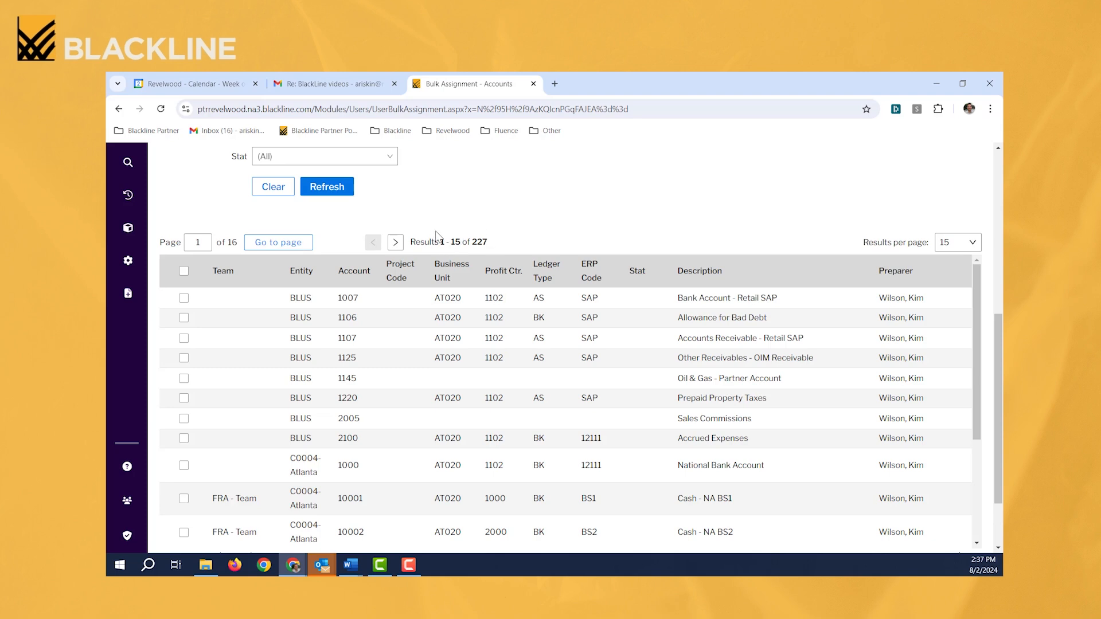
mouse_move(477, 254)
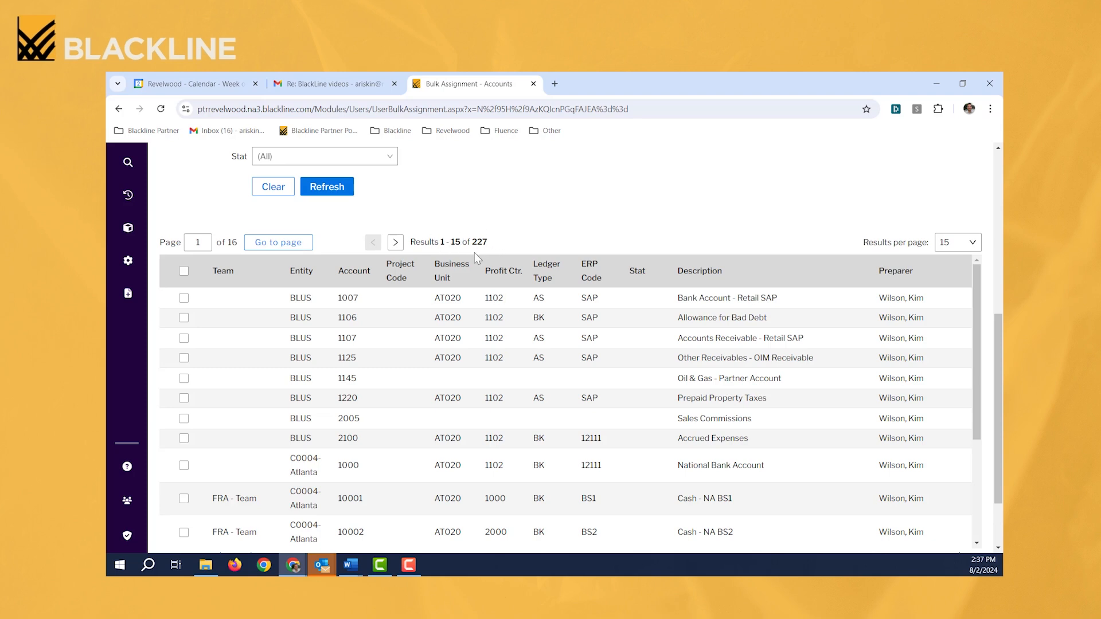
mouse_move(449, 247)
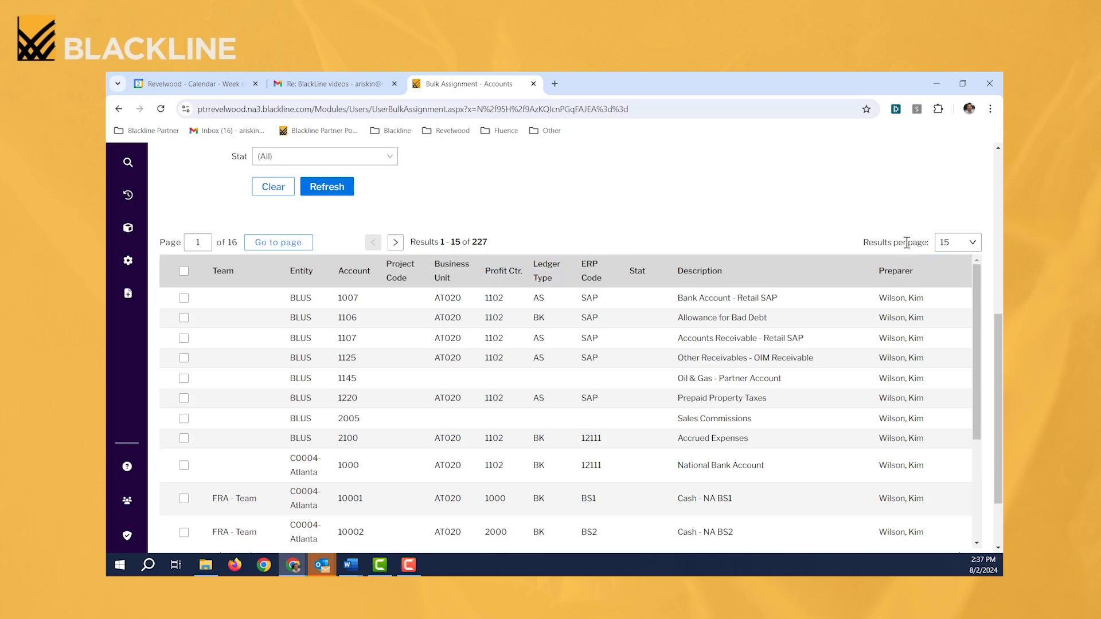
click(698, 271)
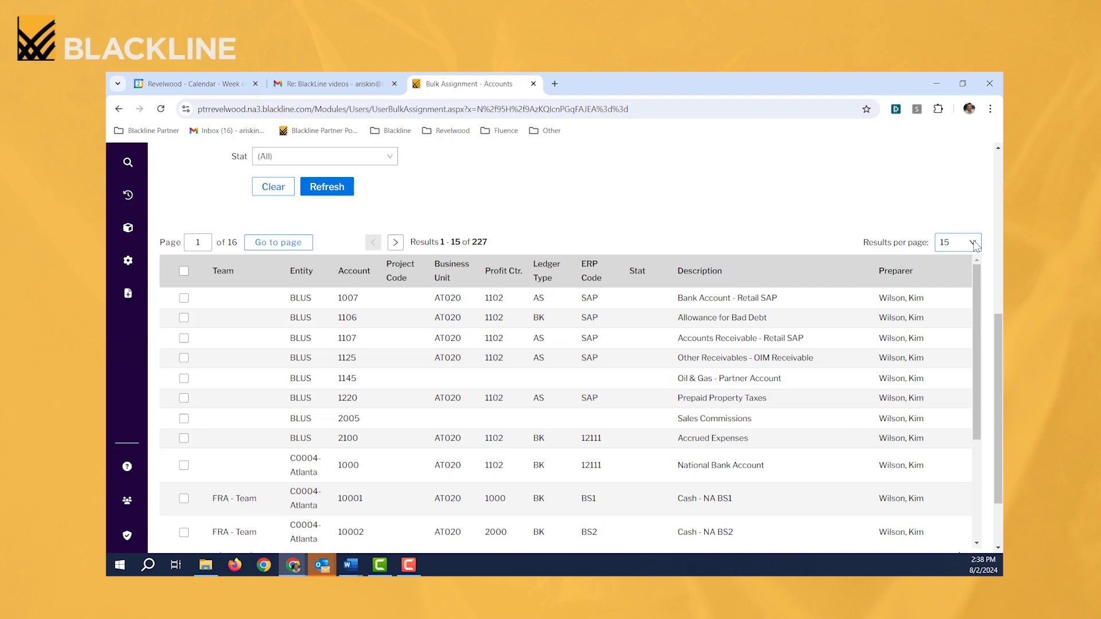
click(957, 242)
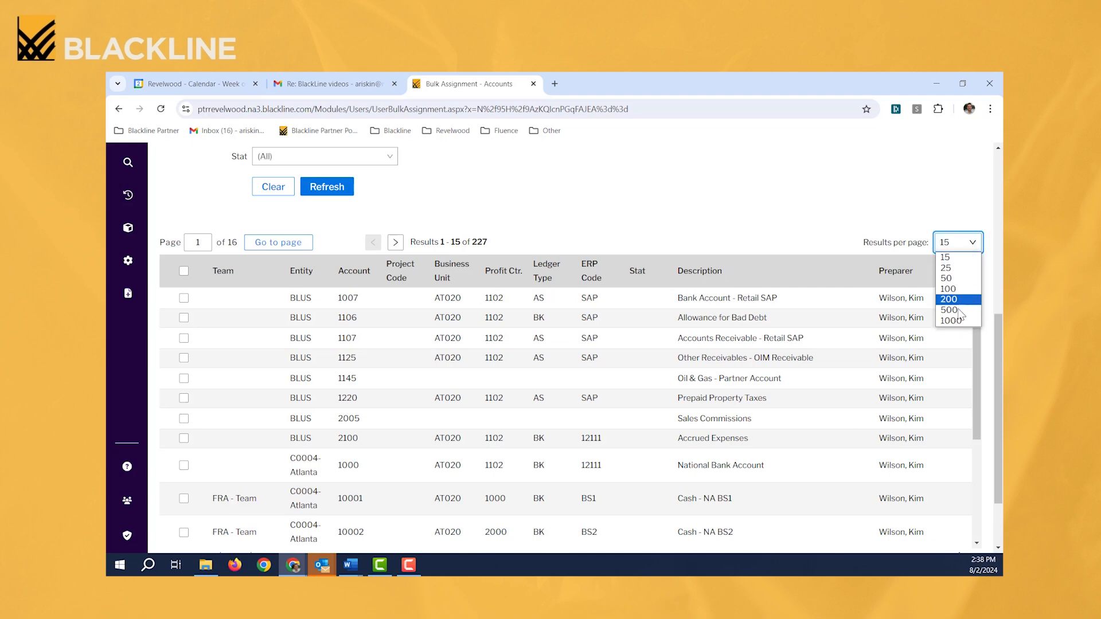
click(948, 310)
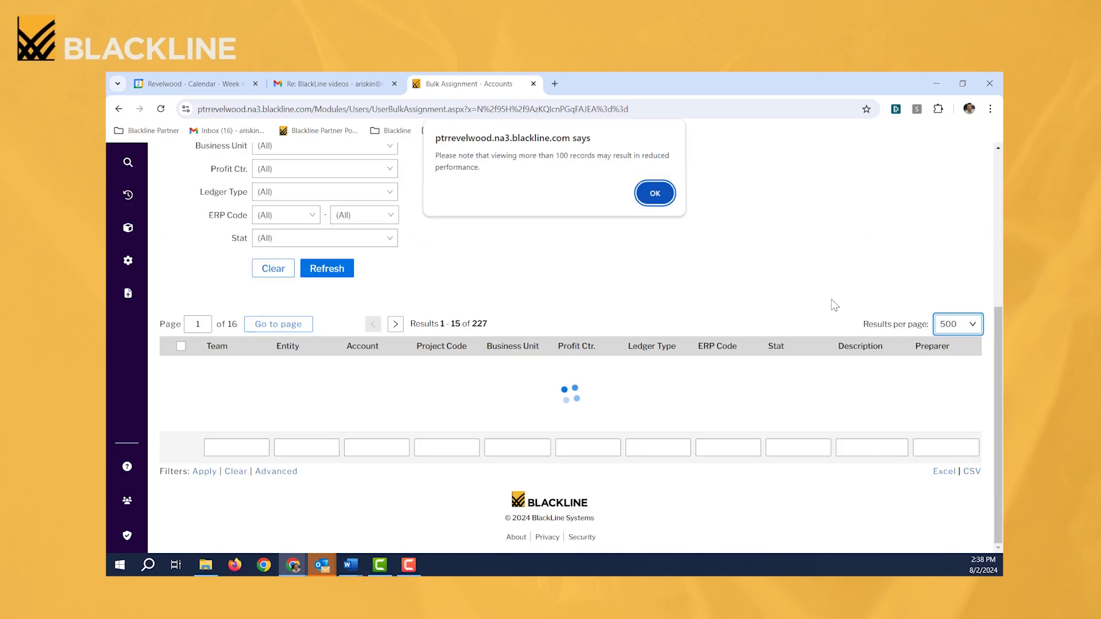
click(653, 192)
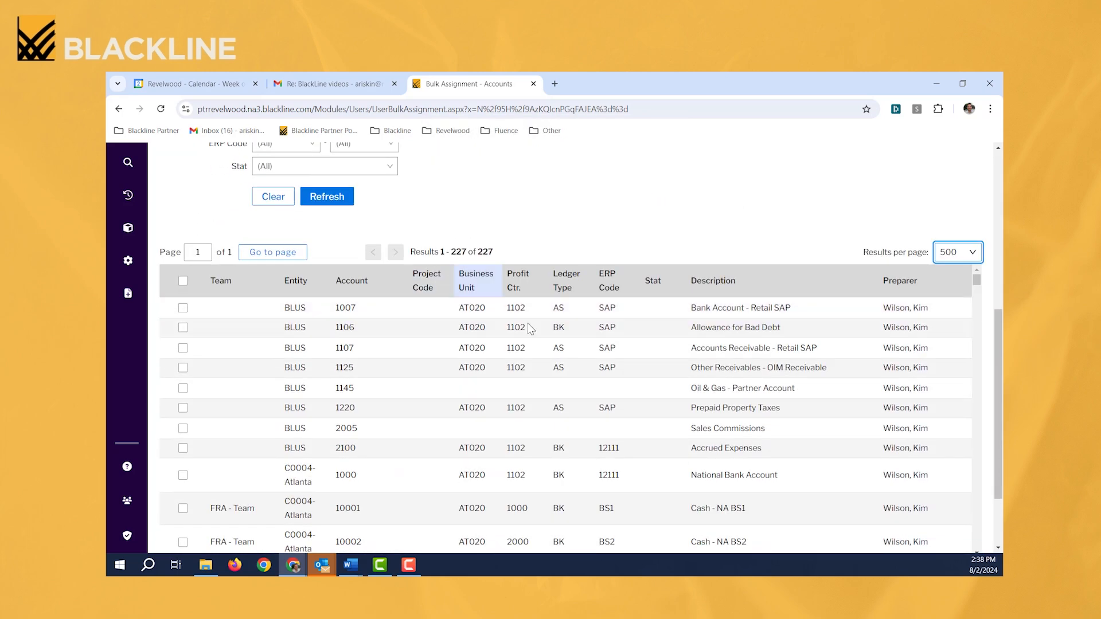
scroll(down, 3)
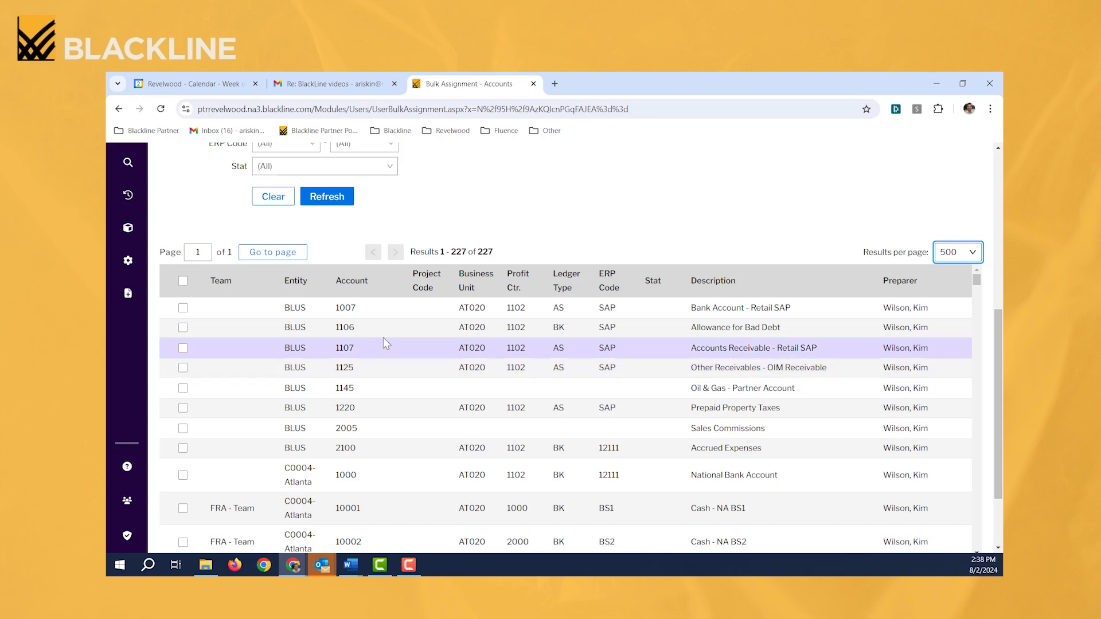
mouse_move(592, 352)
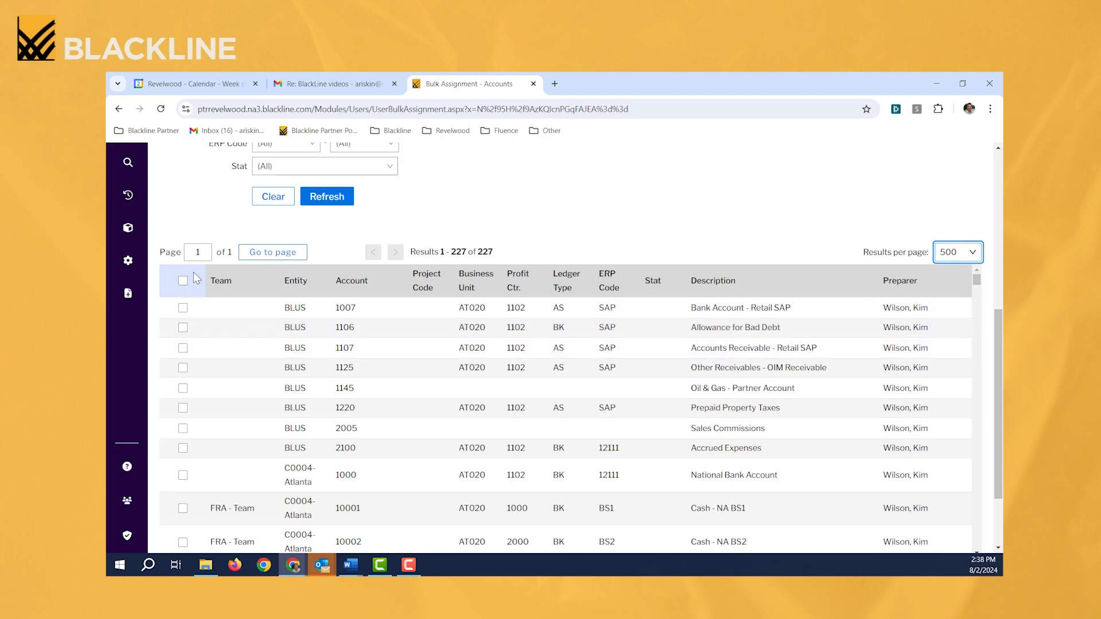
Tick all 227 listed accounts for bulk reassignment
click(182, 280)
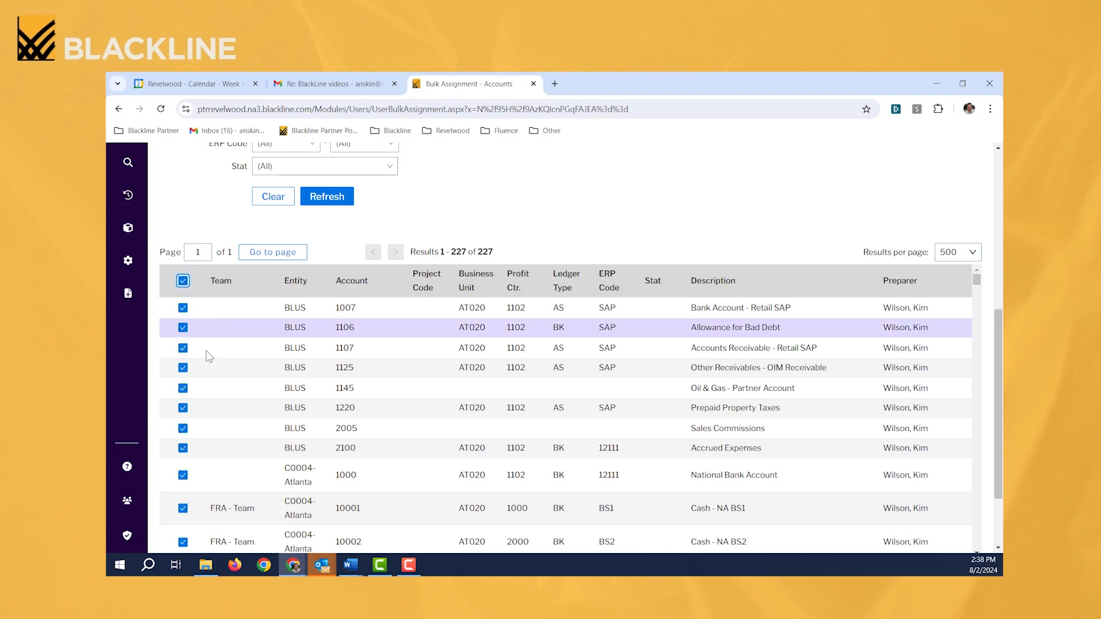
scroll(down, 3)
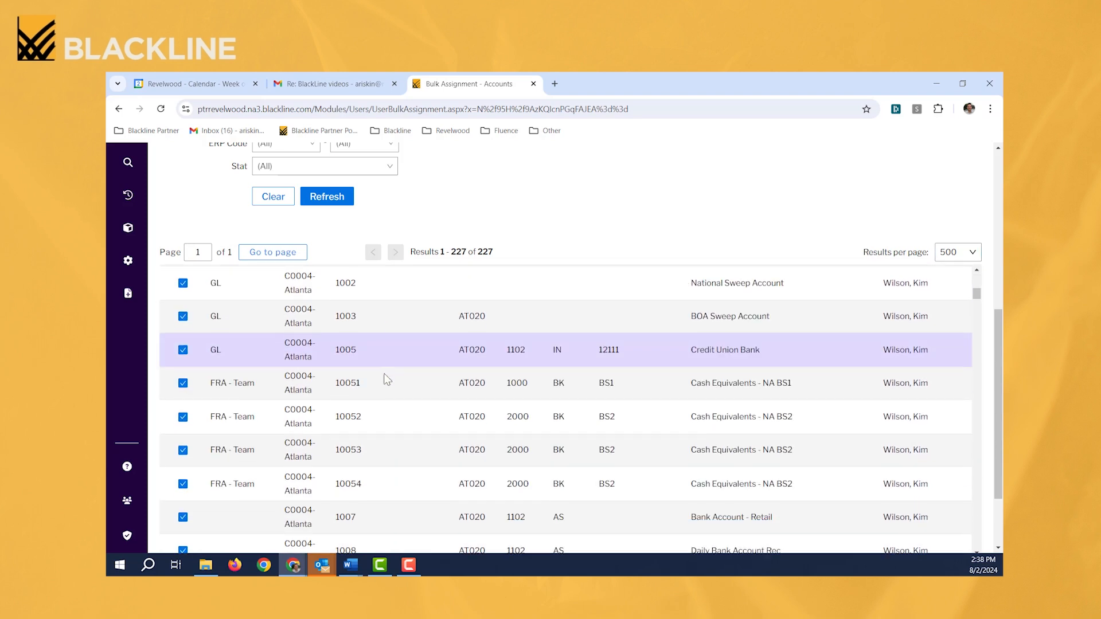
scroll(down, 3)
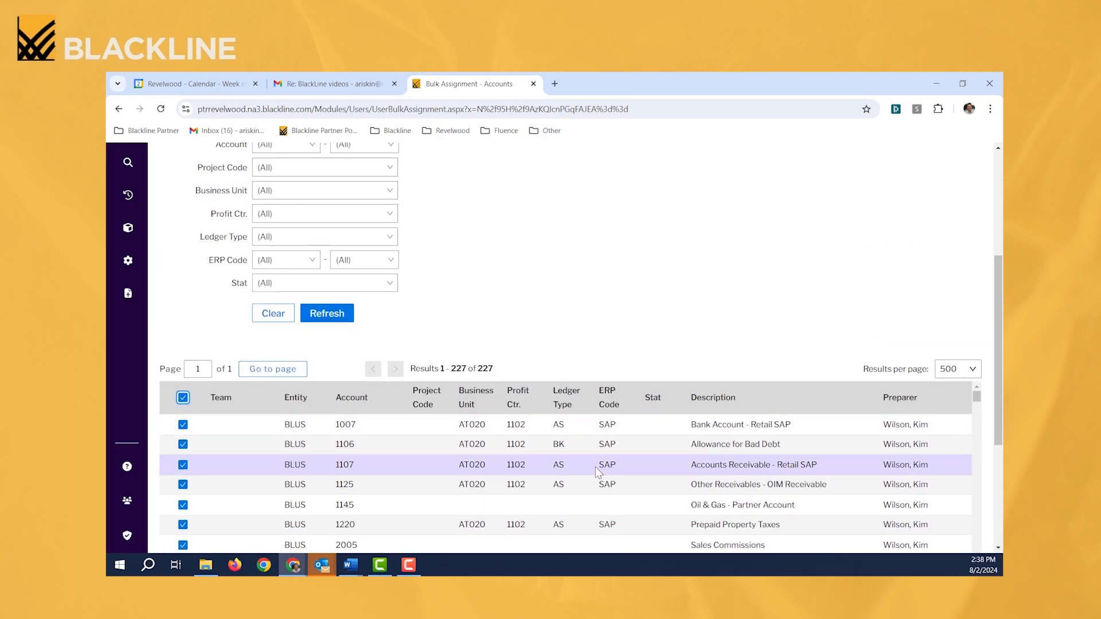
mouse_move(624, 468)
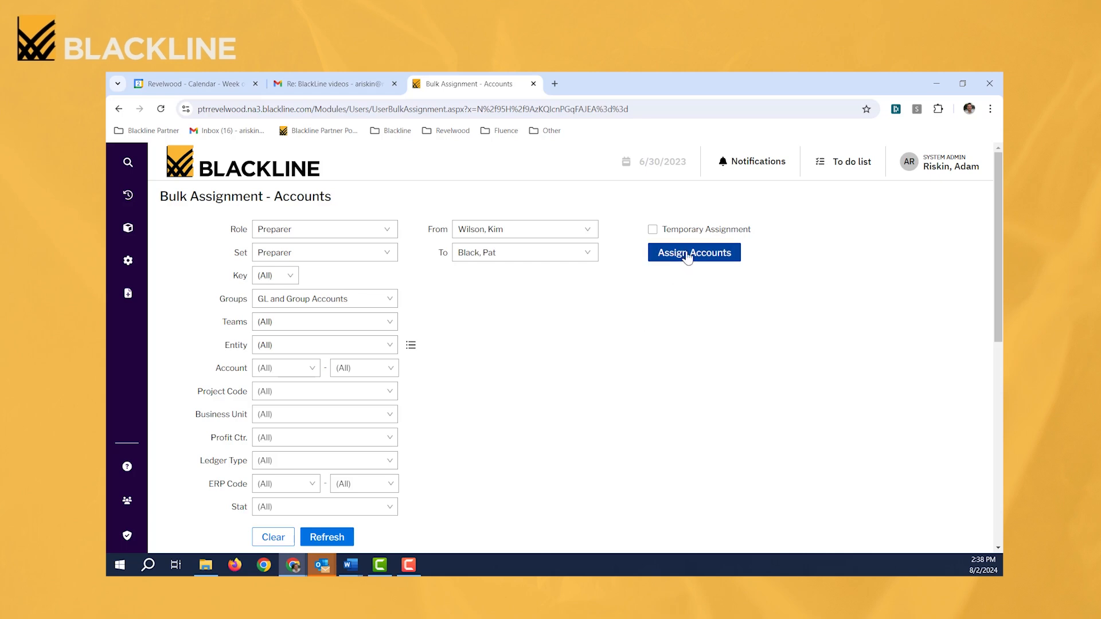
click(693, 252)
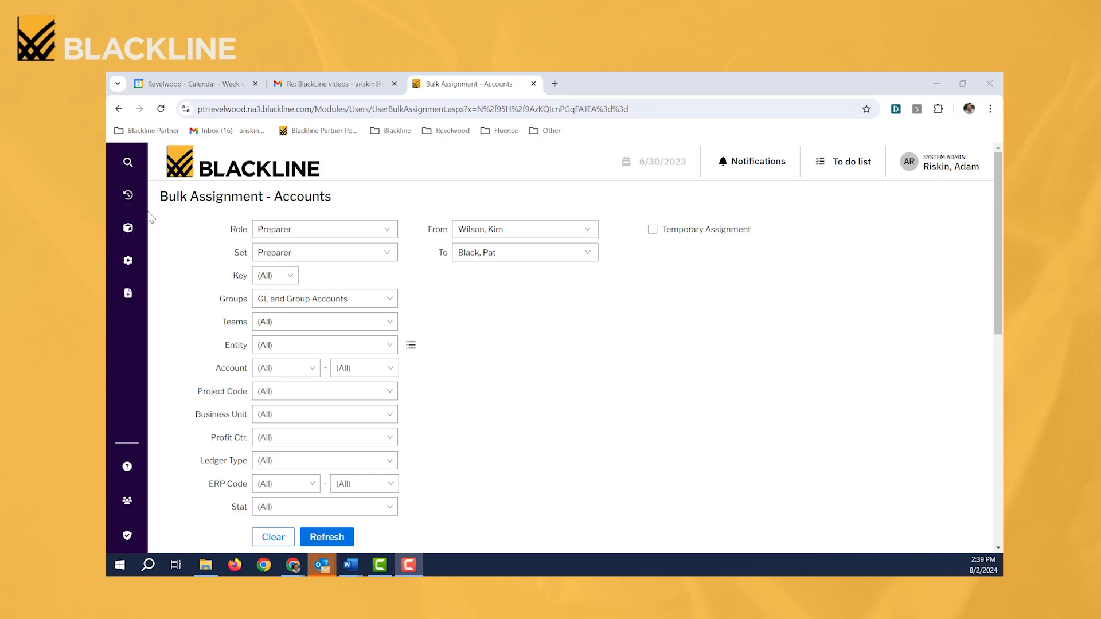
Find and go to the Accounts admin page through the sidebar search
click(128, 162)
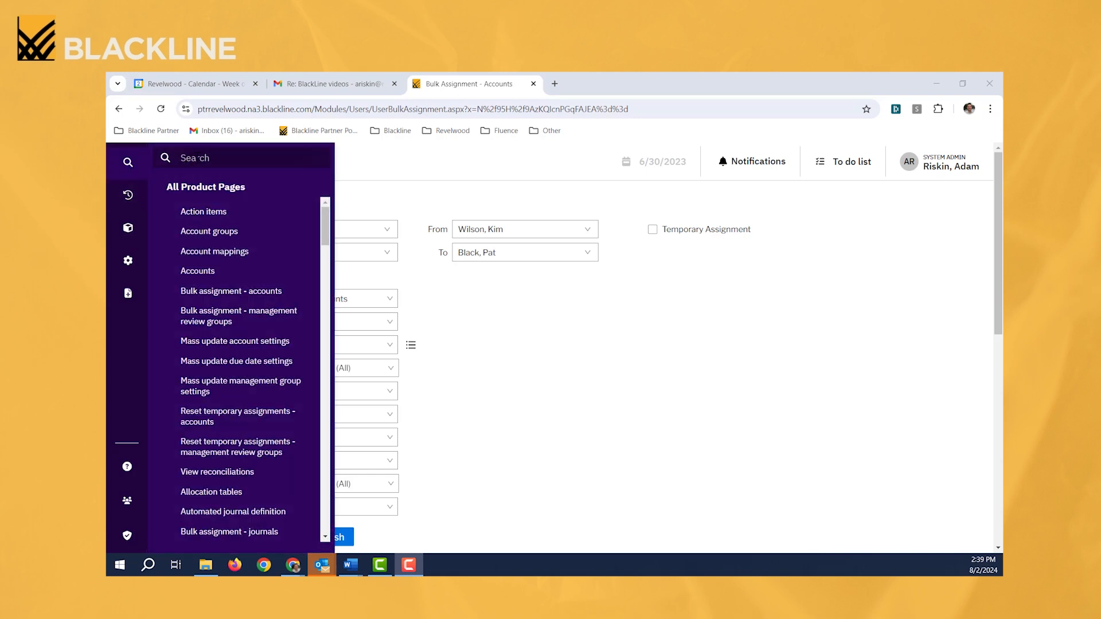
text(account)
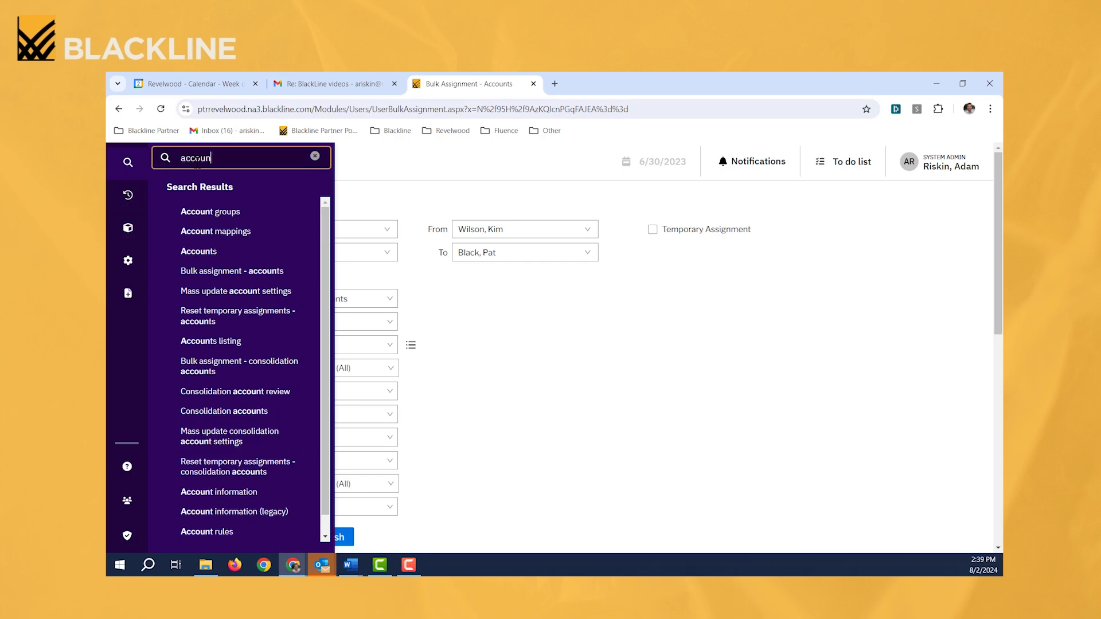
click(199, 251)
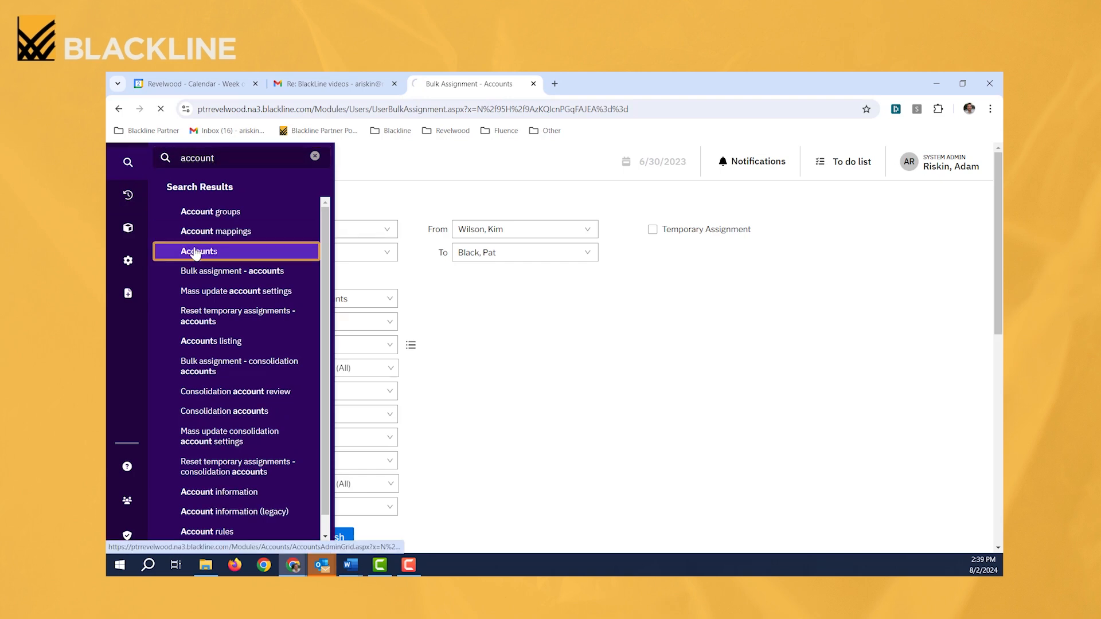
click(198, 251)
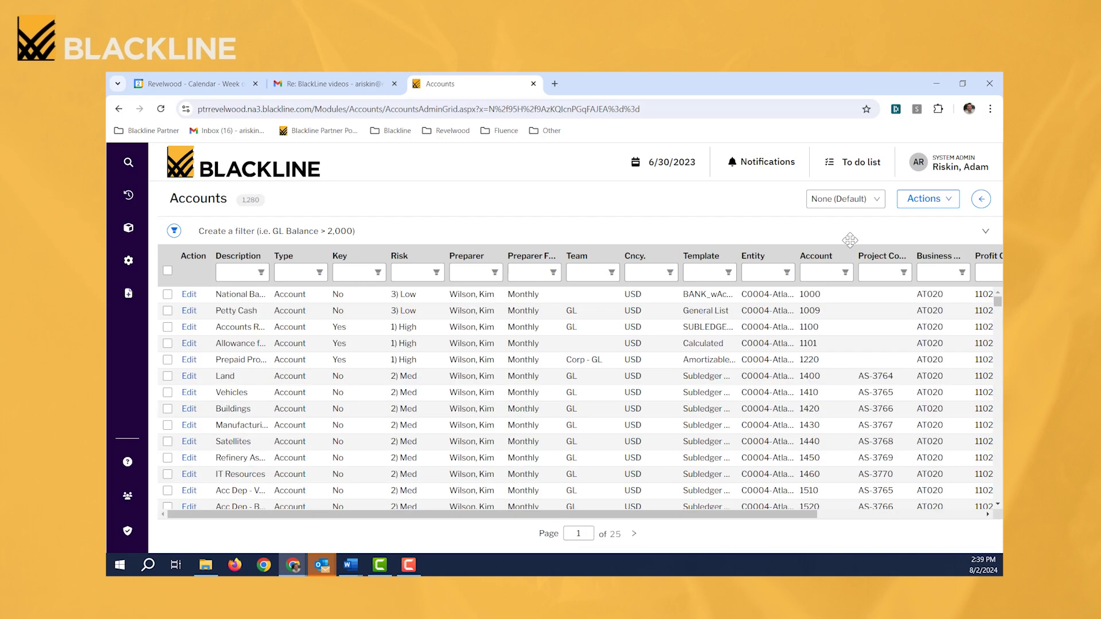
Filter the Accounts list to show both GL and Group Accounts
click(981, 199)
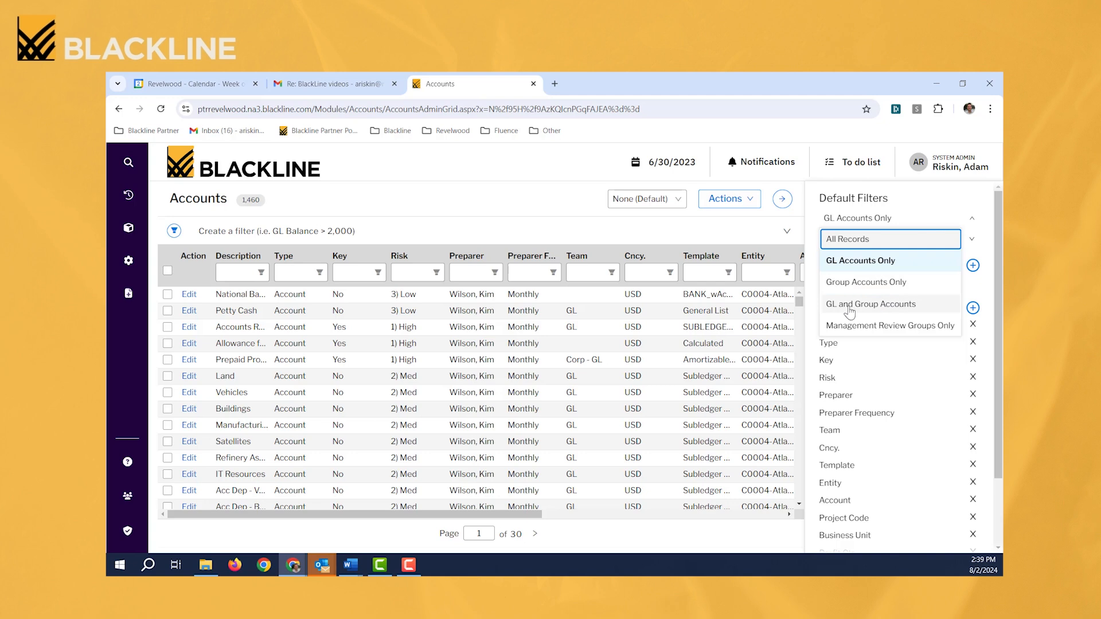
mouse_move(884, 312)
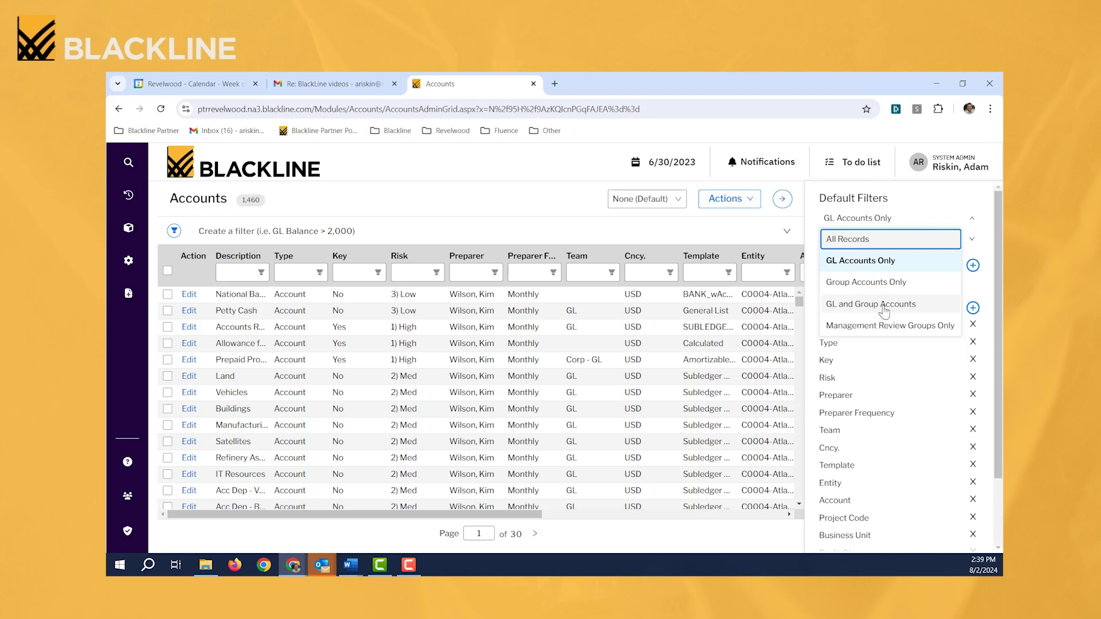
click(870, 303)
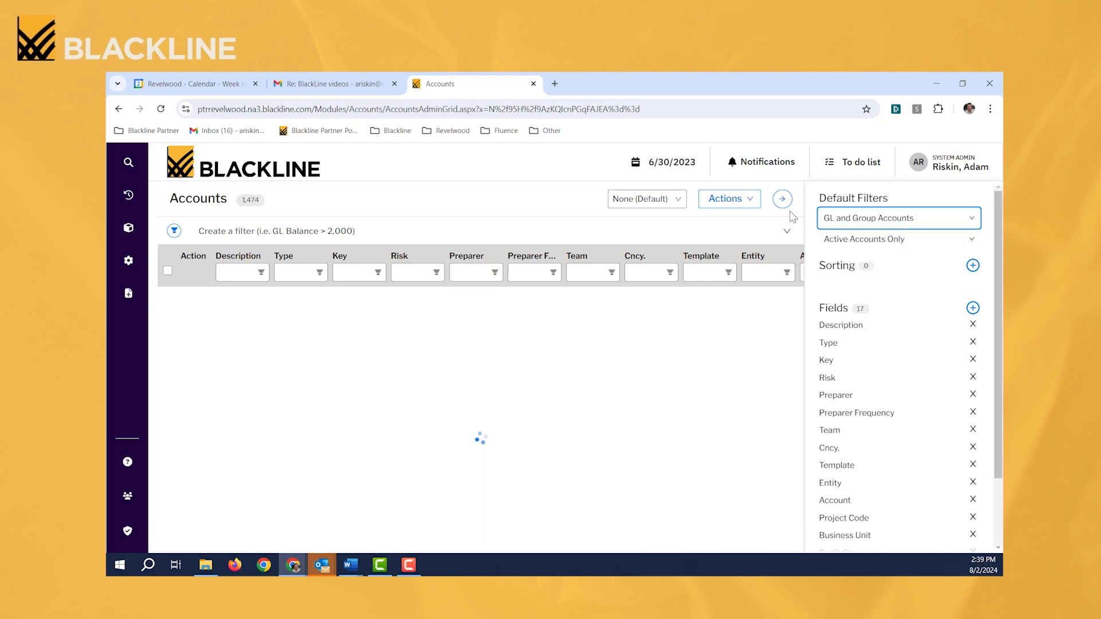
click(781, 198)
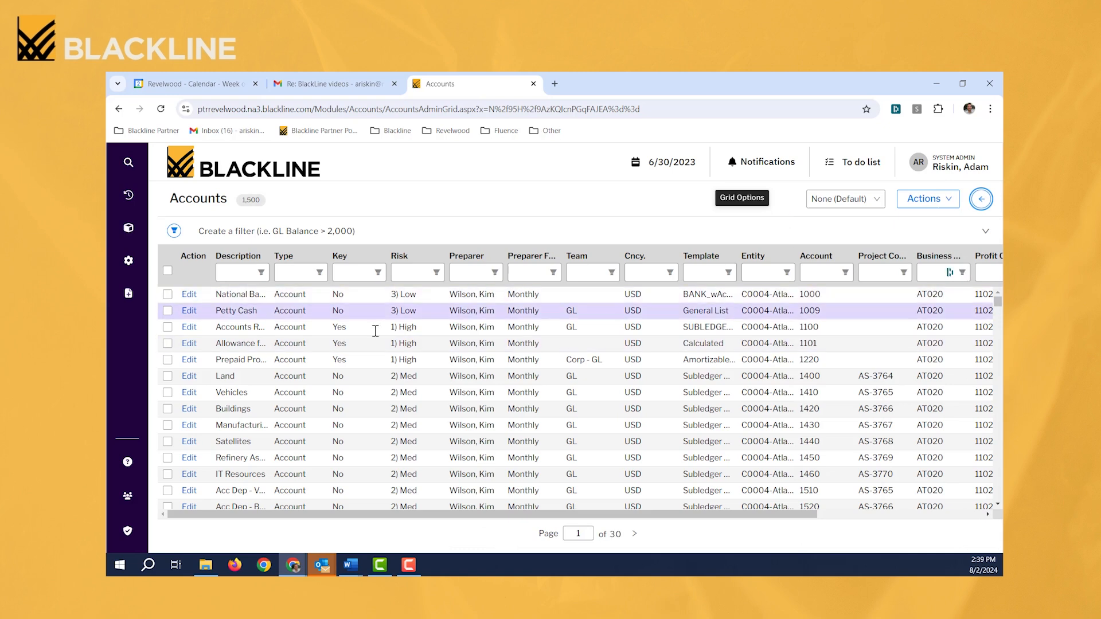
Tick eight accounts and start Manage Assignments from the Actions list
click(168, 311)
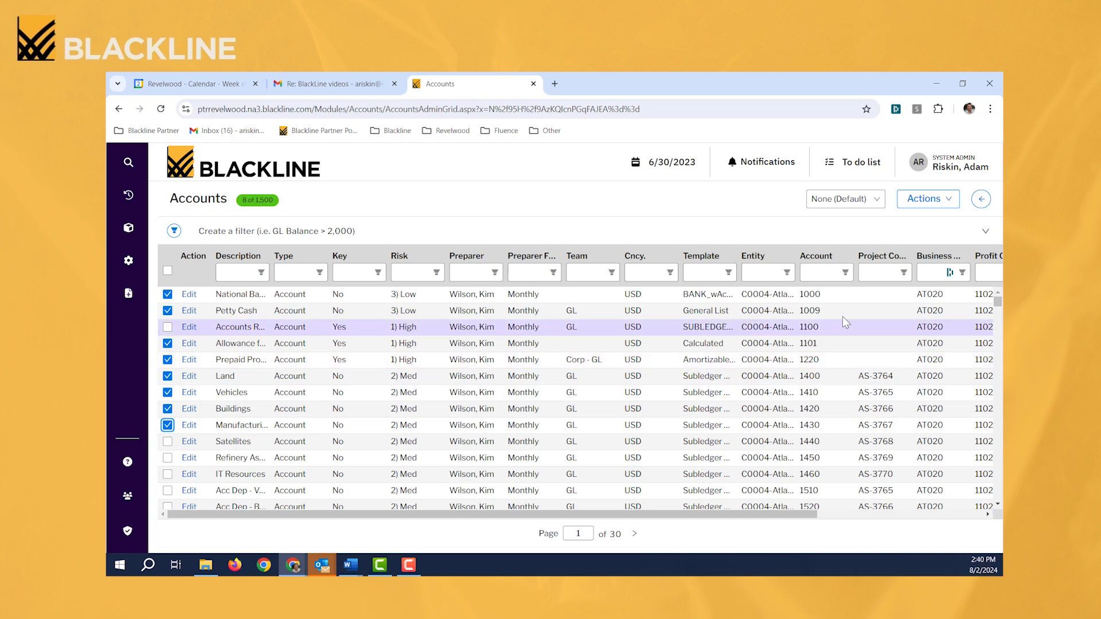
click(927, 198)
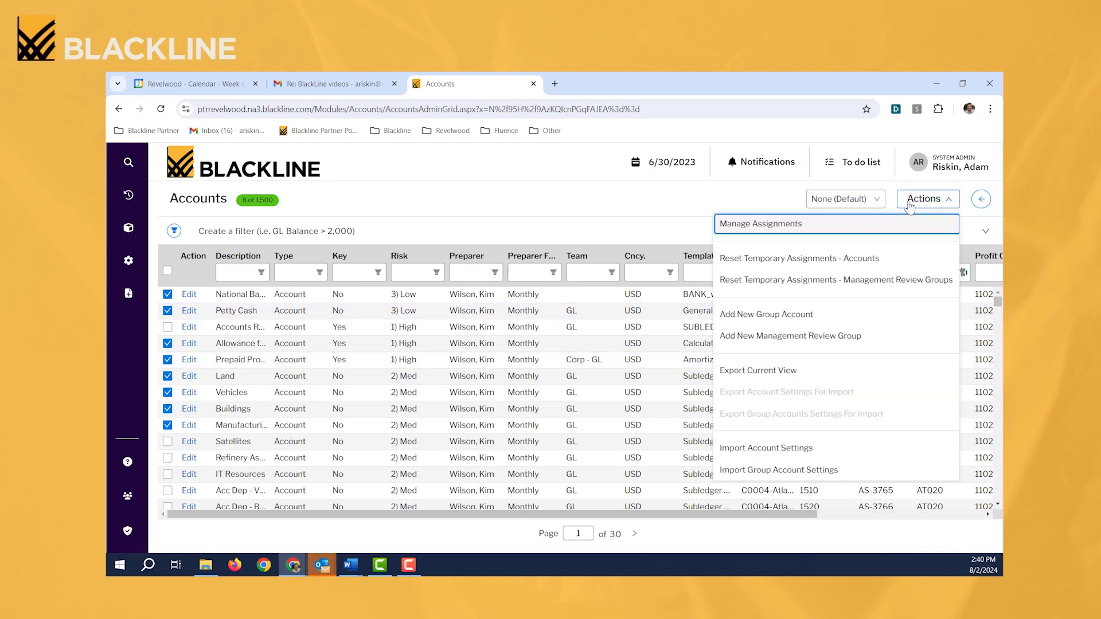
mouse_move(777, 230)
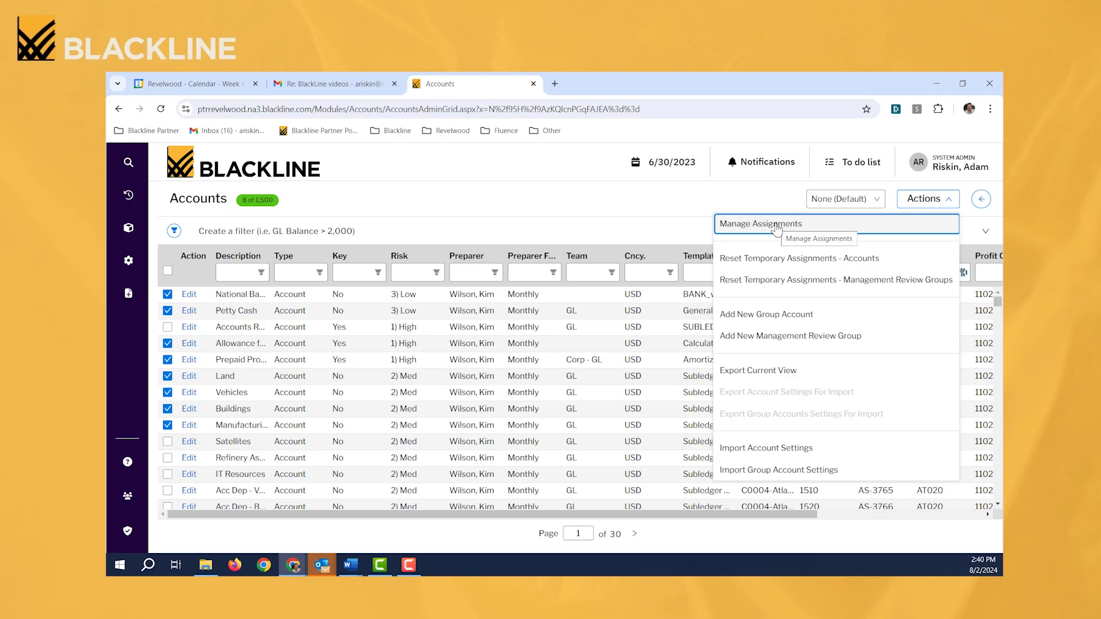
click(758, 223)
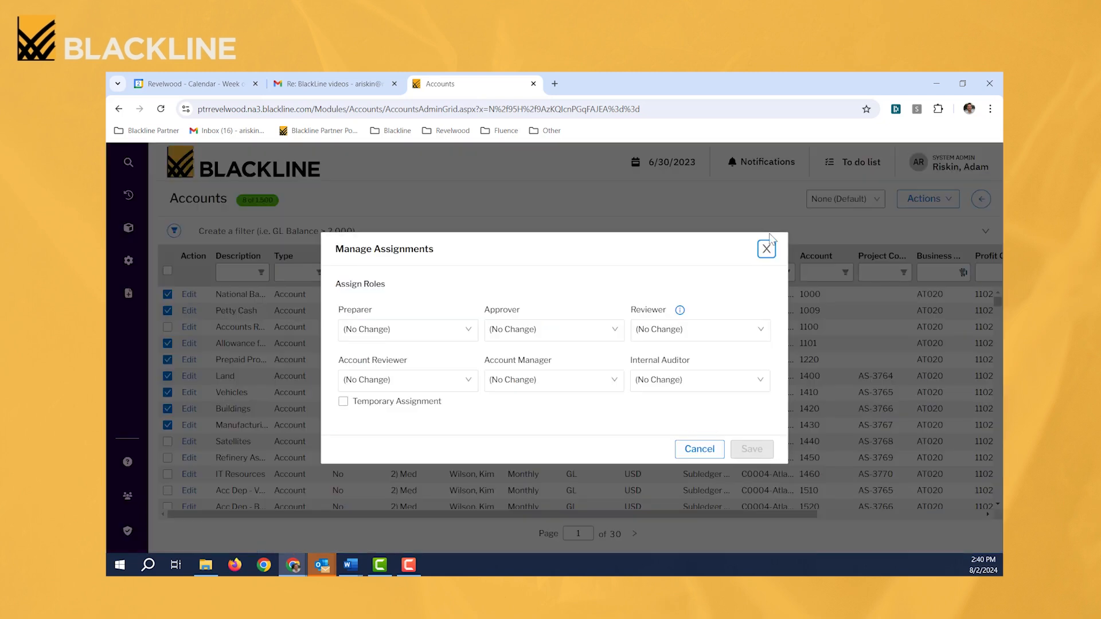
mouse_move(376, 342)
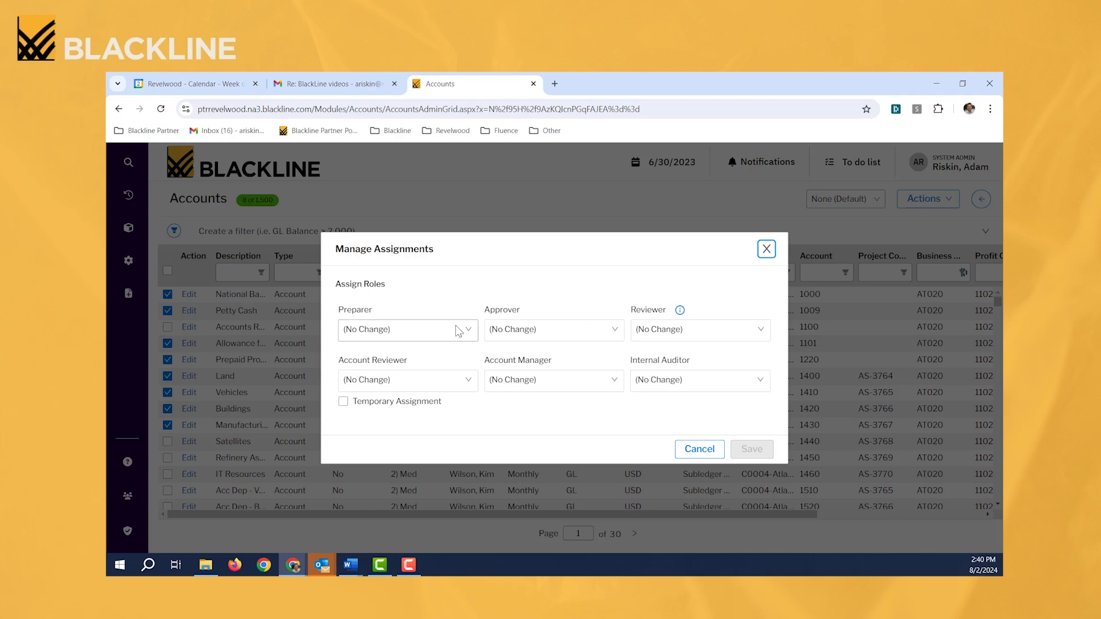
click(408, 329)
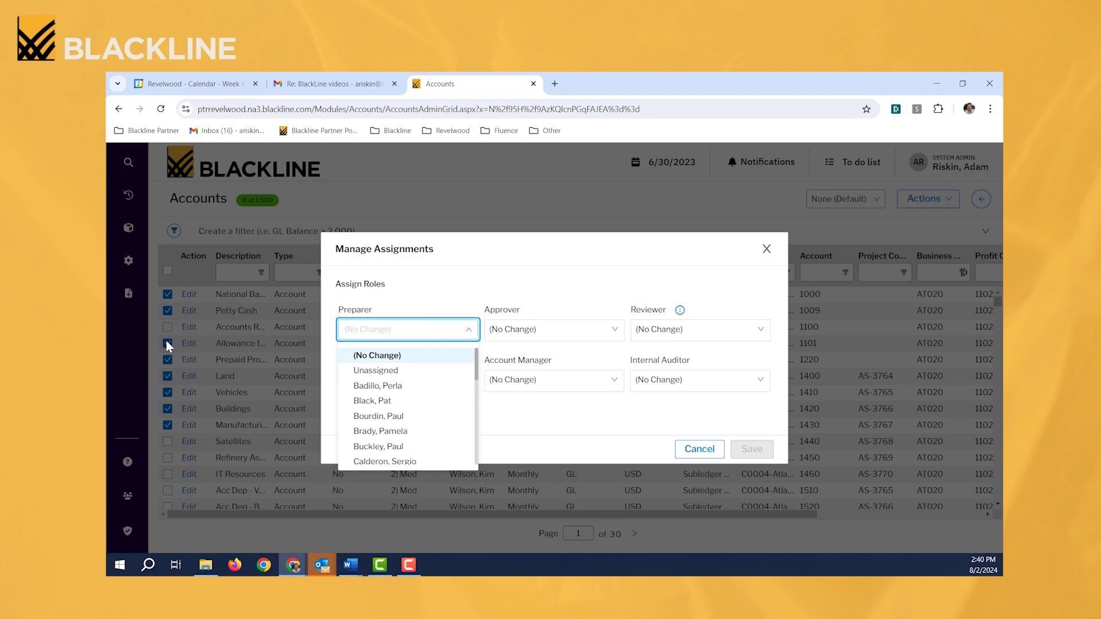
mouse_move(199, 321)
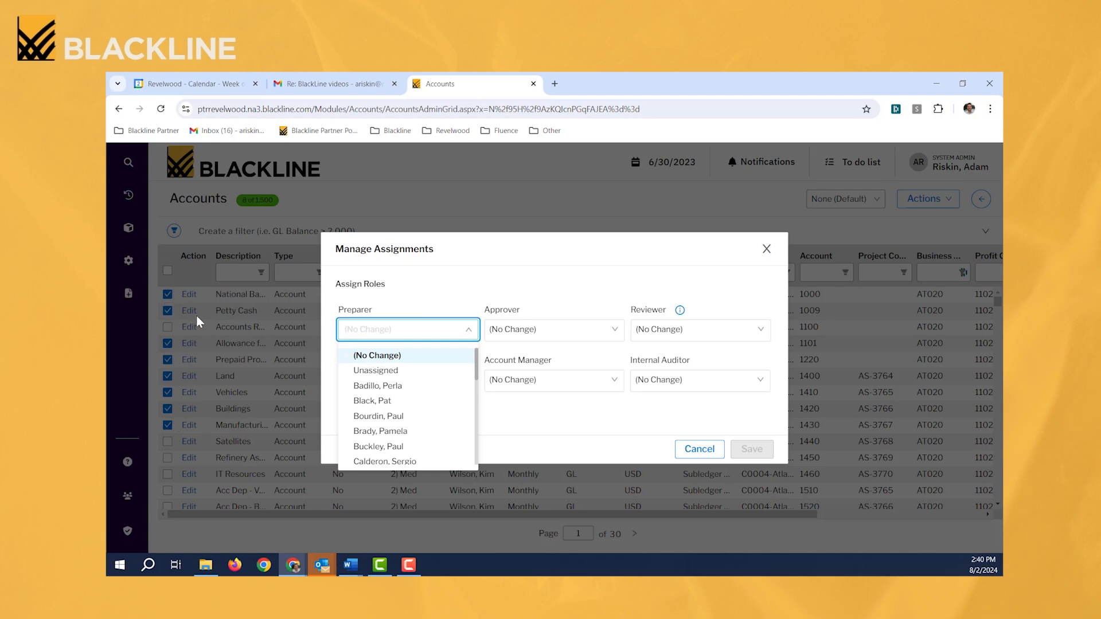
mouse_move(320, 351)
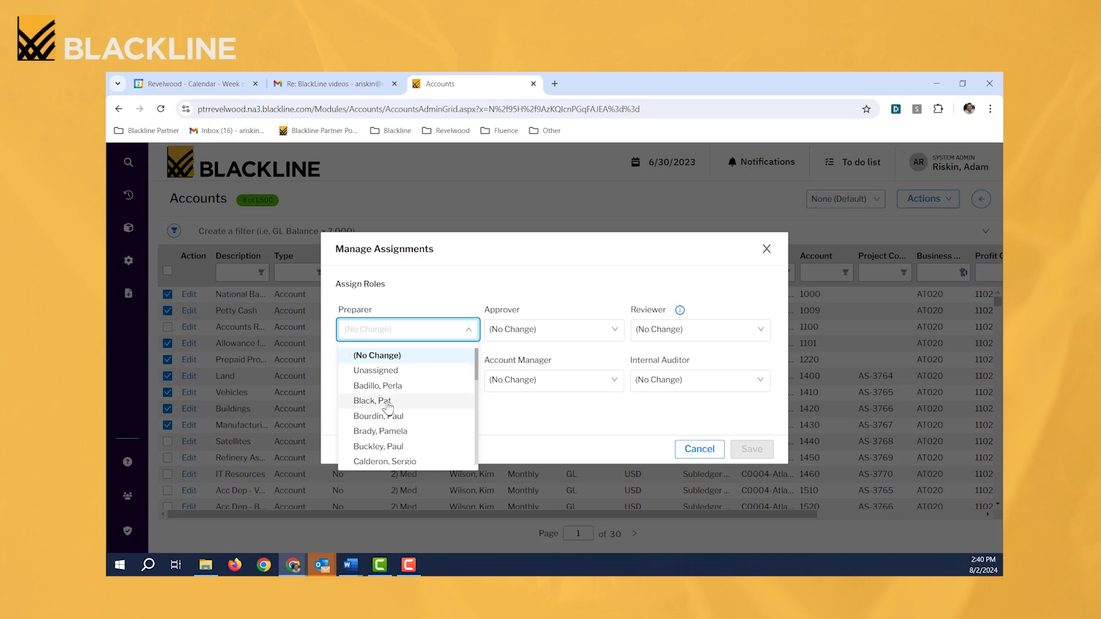
click(372, 400)
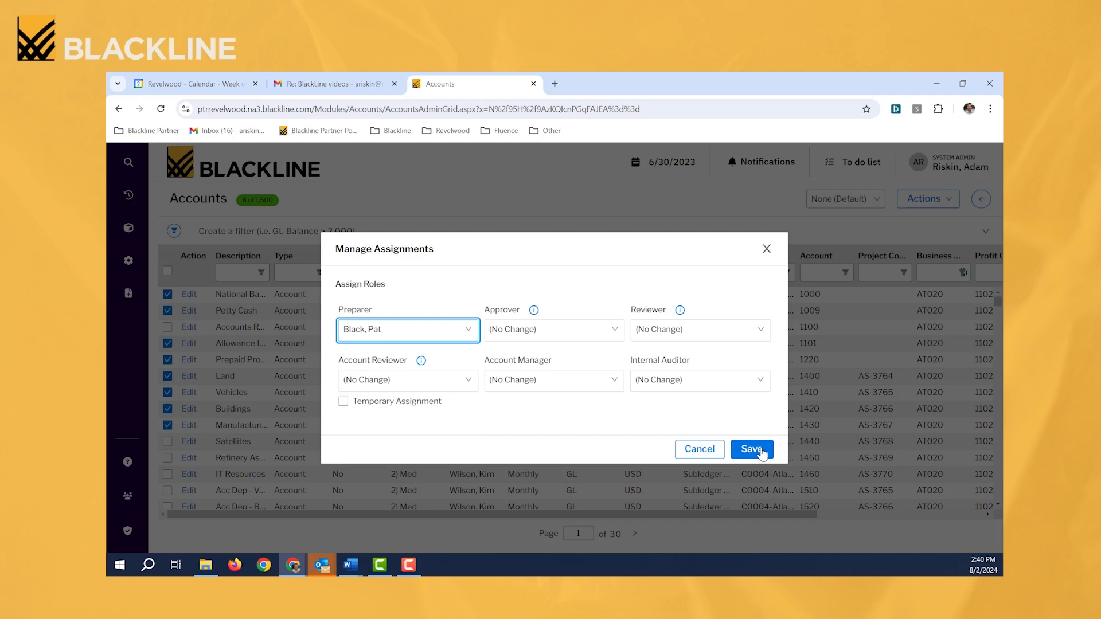
click(750, 450)
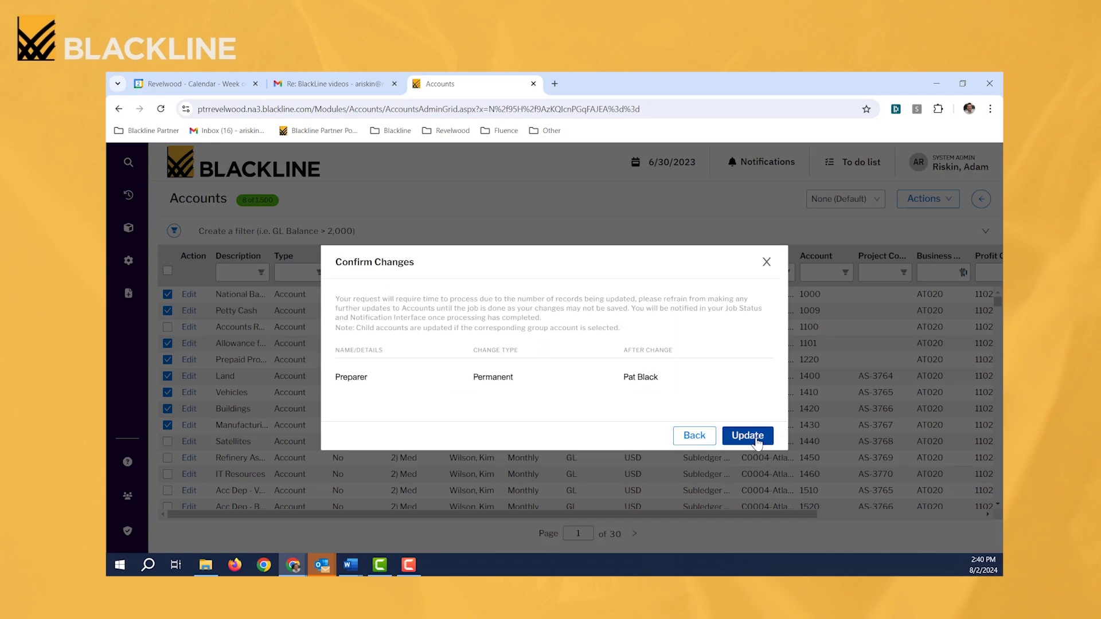
click(747, 436)
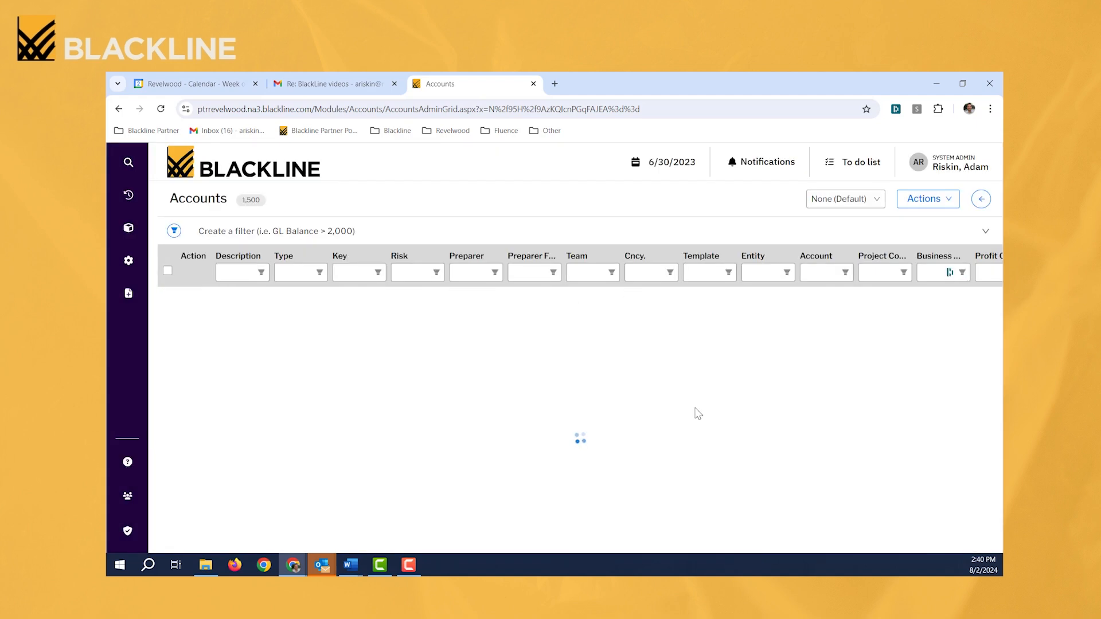